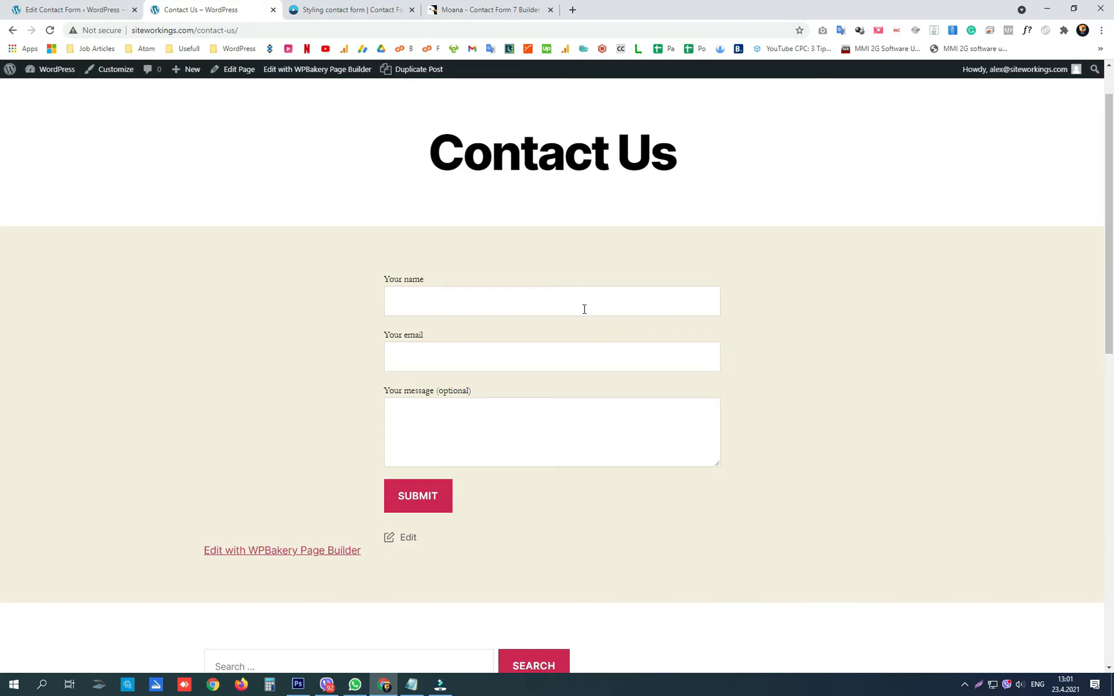
{"action": "mouse_move", "coordinate": [577, 321]}
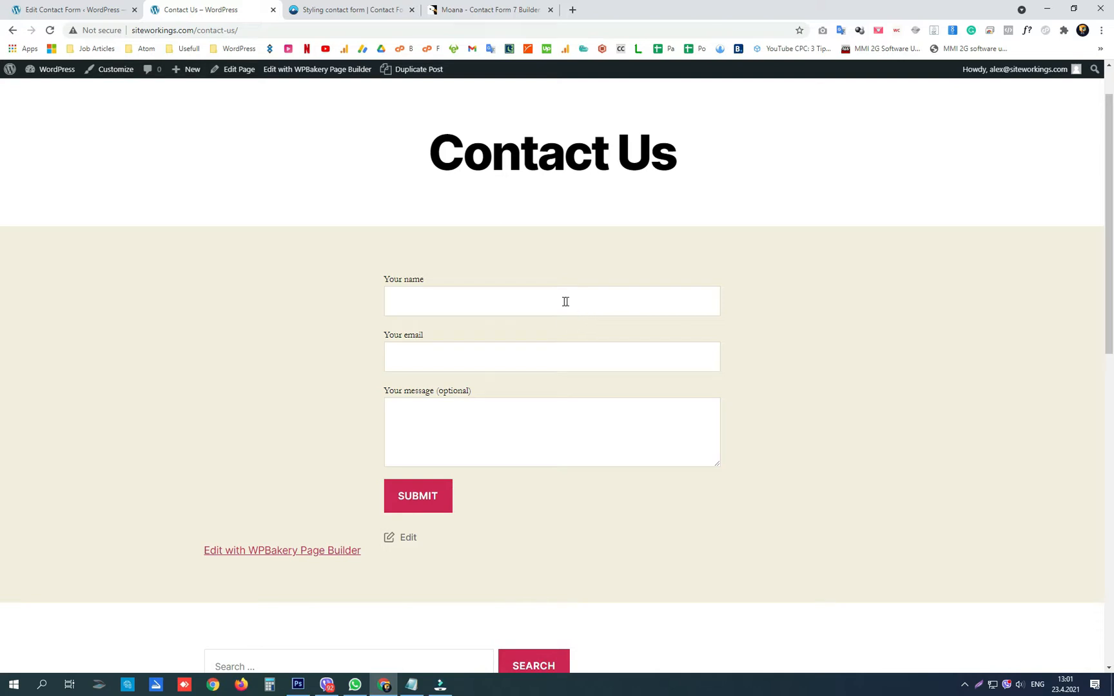
Step: Switch to the 'Styling contact form' article and scroll through its CSS examples
{"action": "left_click", "coordinate": [551, 356]}
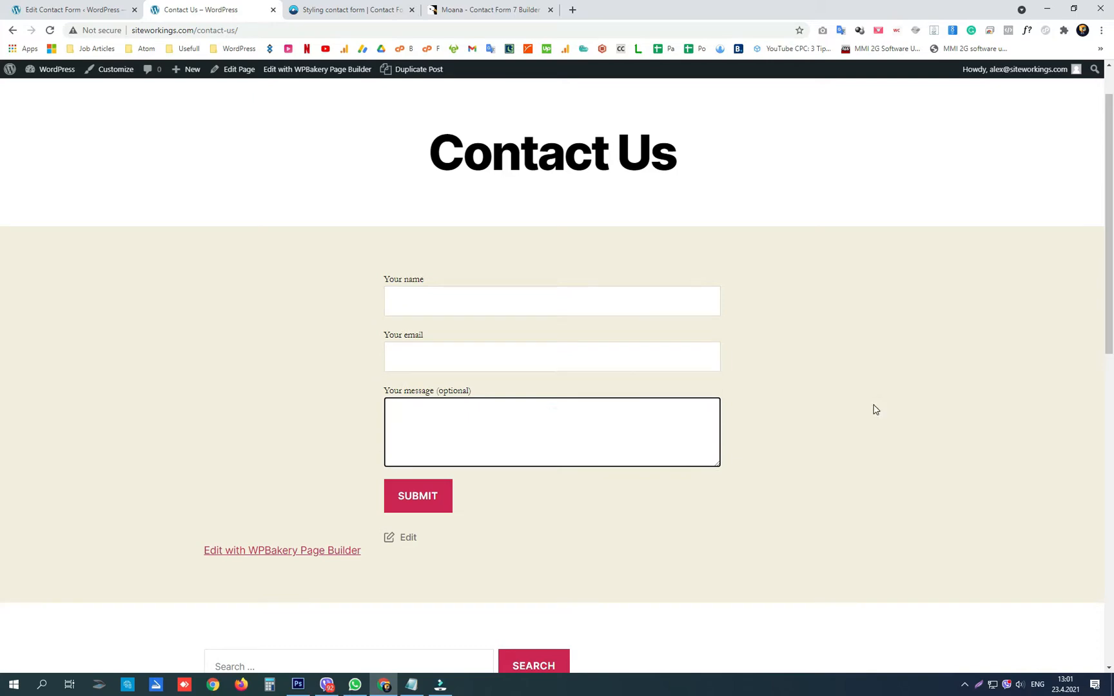
{"action": "left_click", "coordinate": [348, 9]}
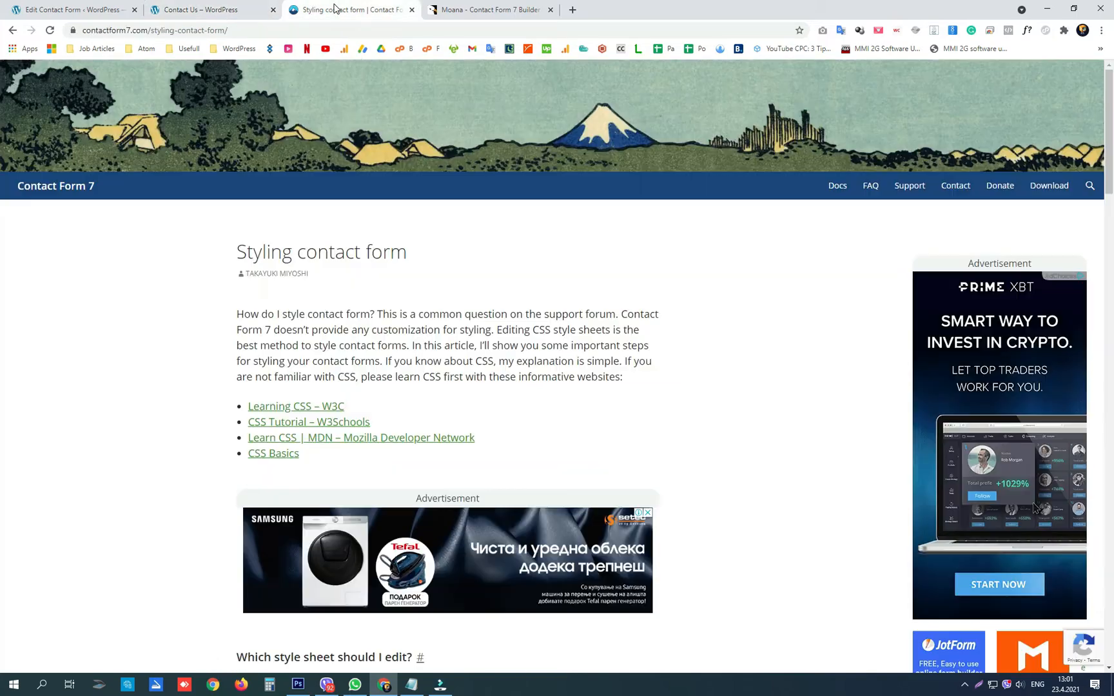
{"action": "mouse_move", "coordinate": [497, 376]}
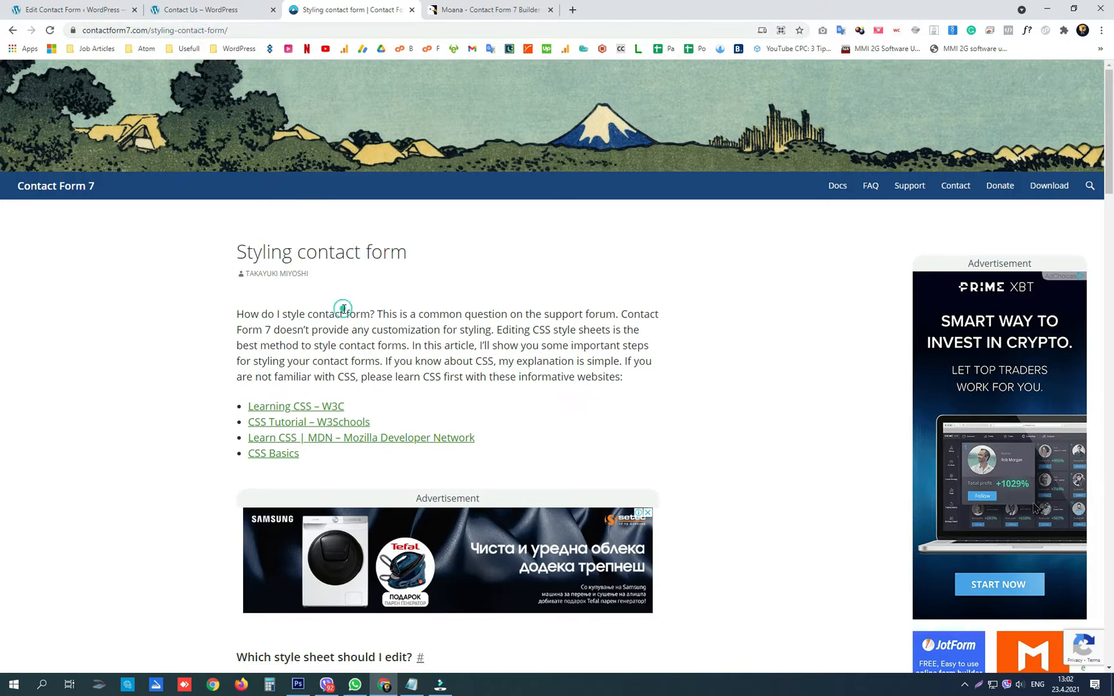
{"action": "scroll", "scroll_direction": "down", "scroll_amount": 3}
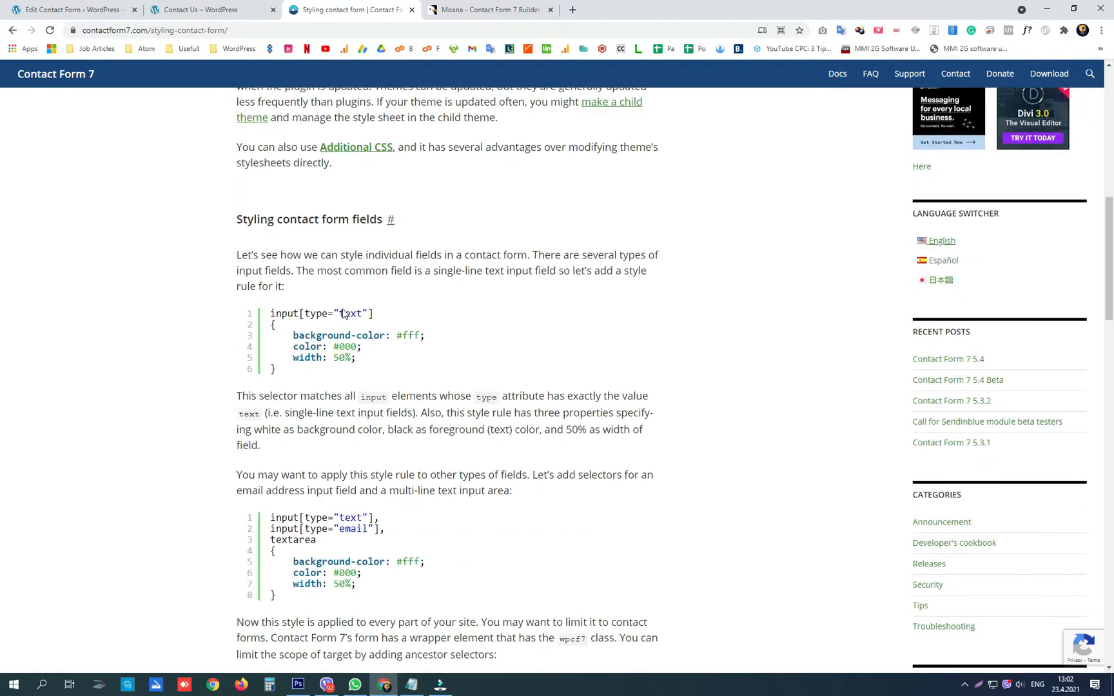
{"action": "scroll", "scroll_direction": "down", "scroll_amount": 3}
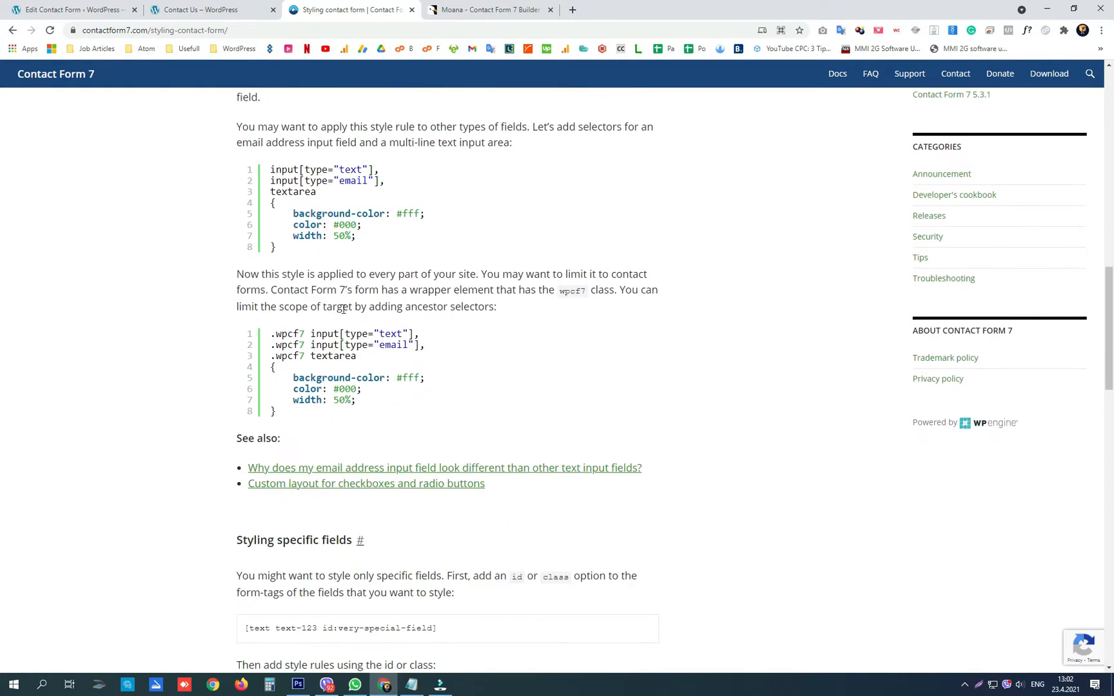
{"action": "scroll", "scroll_direction": "down", "scroll_amount": 3}
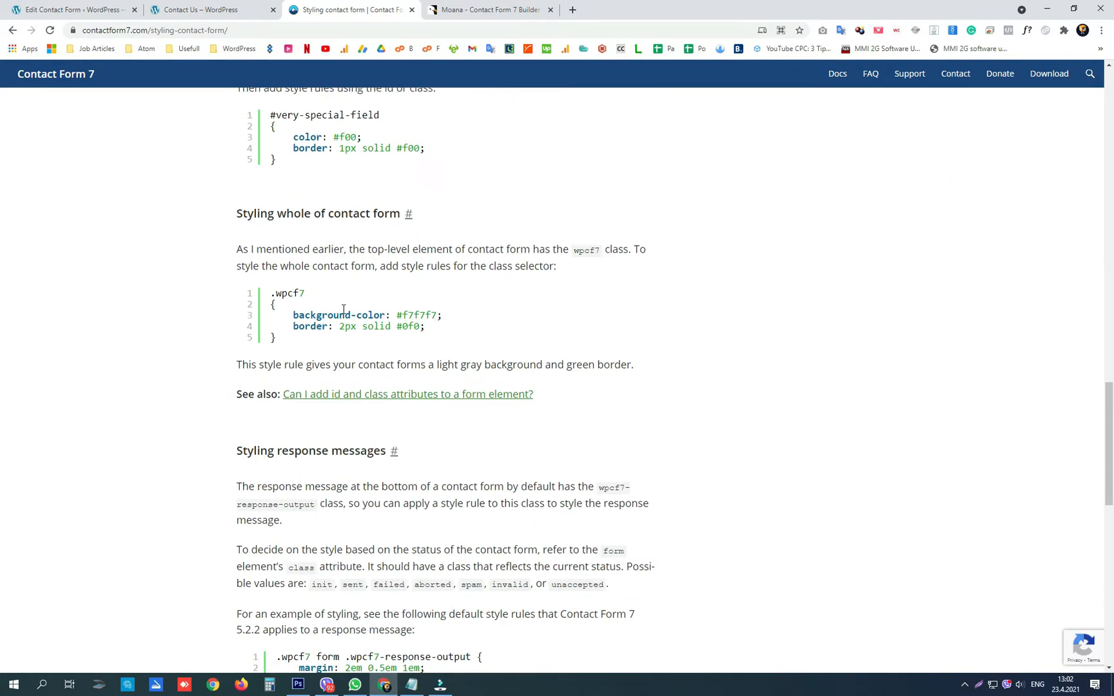
{"action": "scroll", "scroll_direction": "down", "scroll_amount": 3}
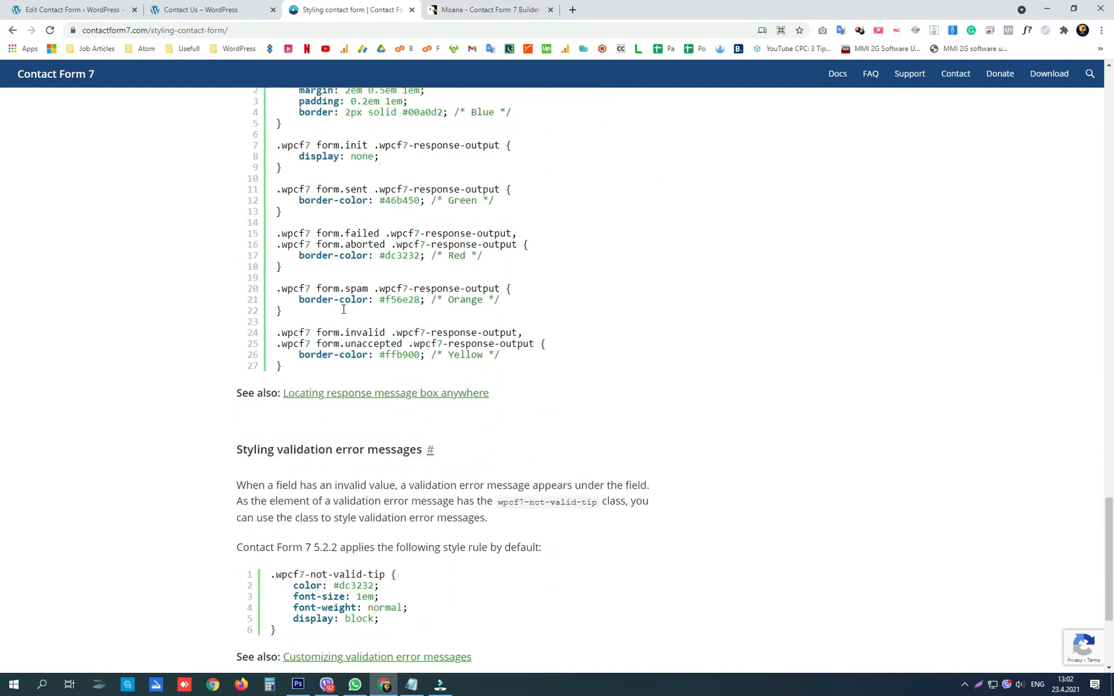
Step: Open Appearance > Customize > Additional CSS from the WordPress admin
{"action": "left_click", "coordinate": [71, 9]}
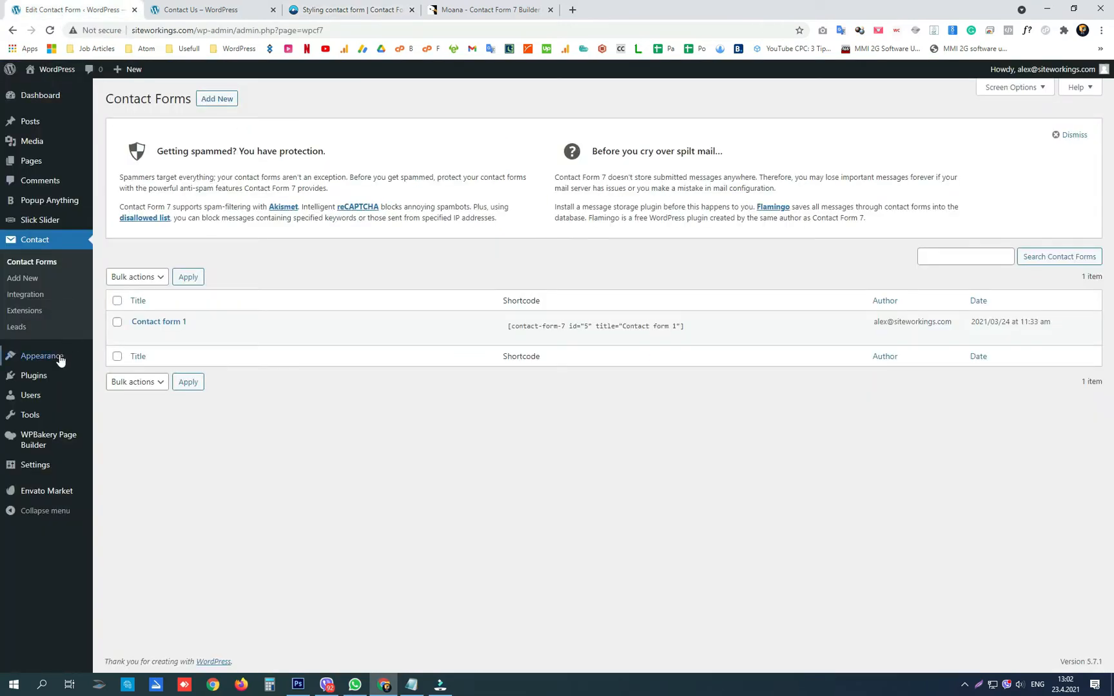
{"action": "left_click", "coordinate": [41, 355]}
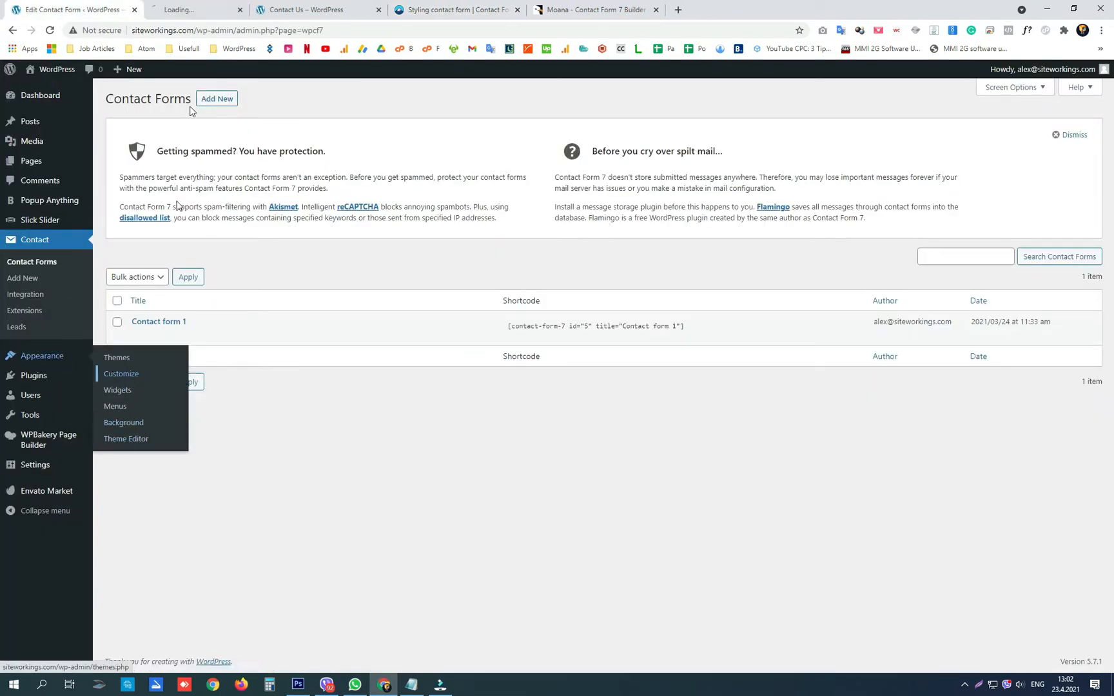
{"action": "left_click", "coordinate": [121, 374]}
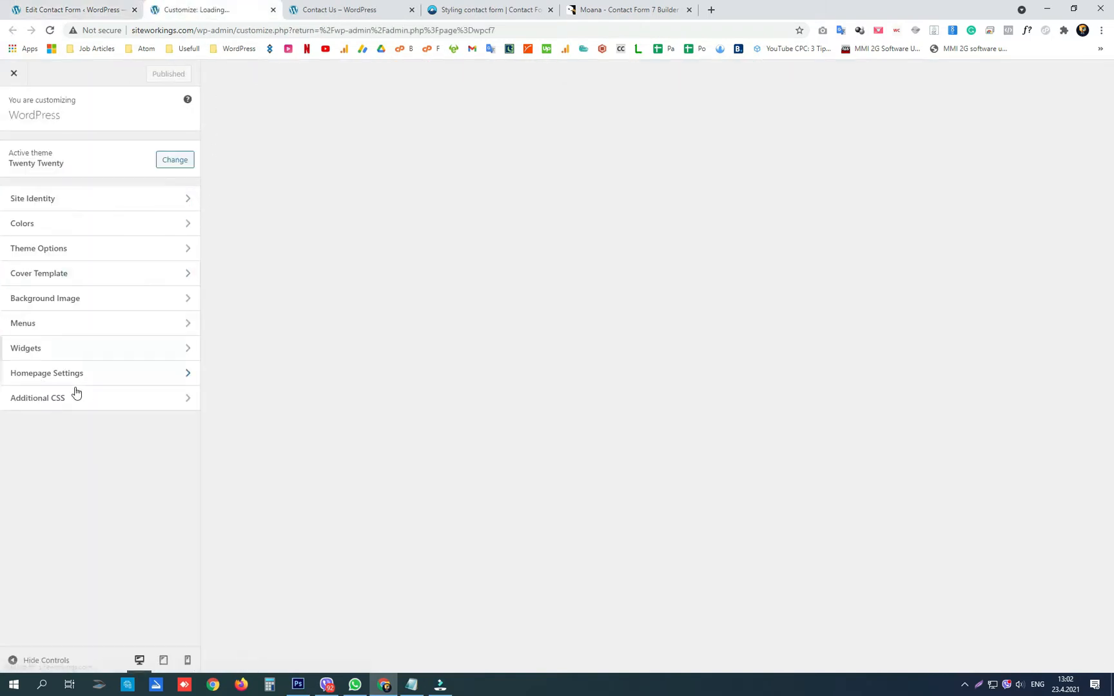
{"action": "left_click", "coordinate": [37, 397]}
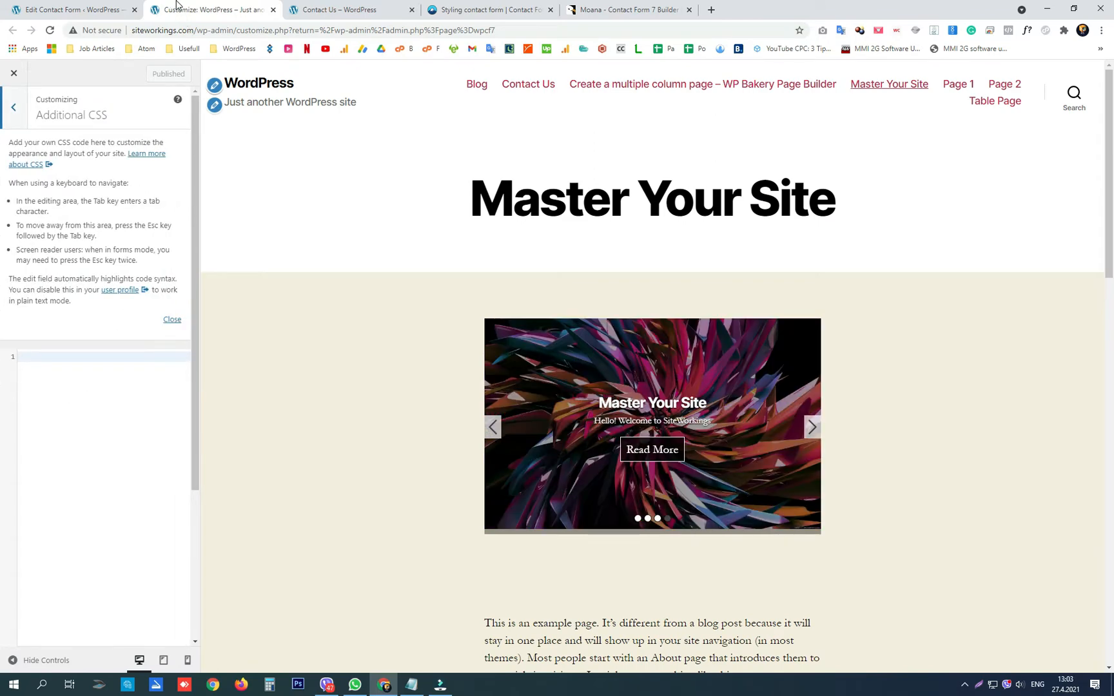
{"action": "mouse_move", "coordinate": [489, 9]}
{"action": "type", "text": "contact form"}
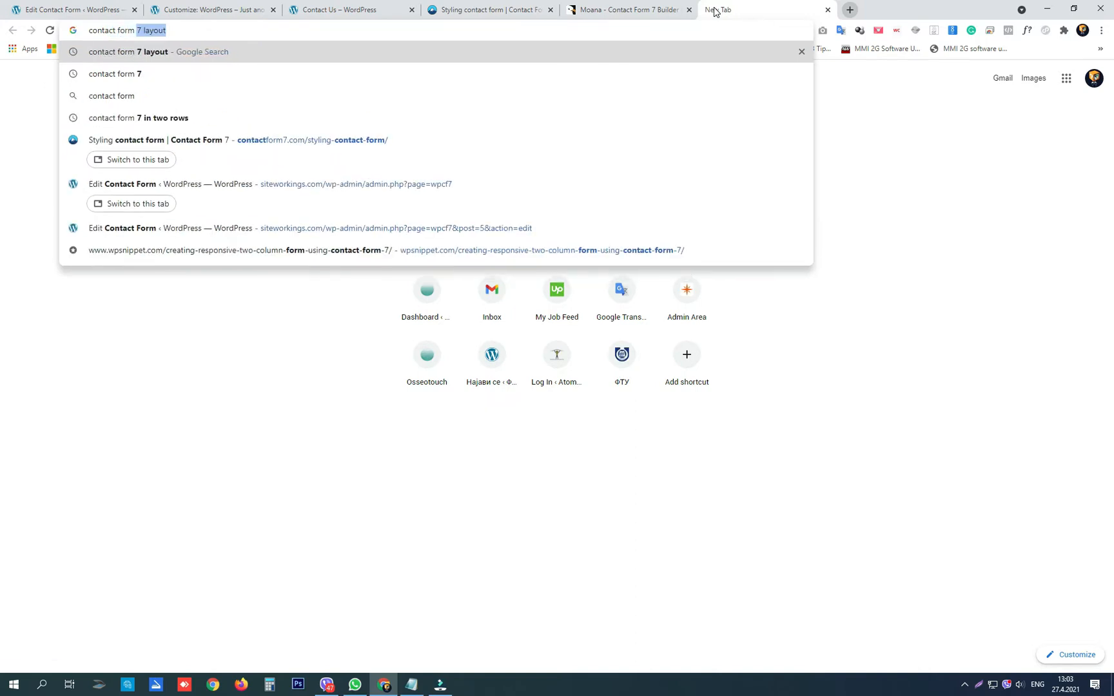
Step: Search Google for 'contact form 7 layouts' and view the image results
{"action": "type", "text": "s"}
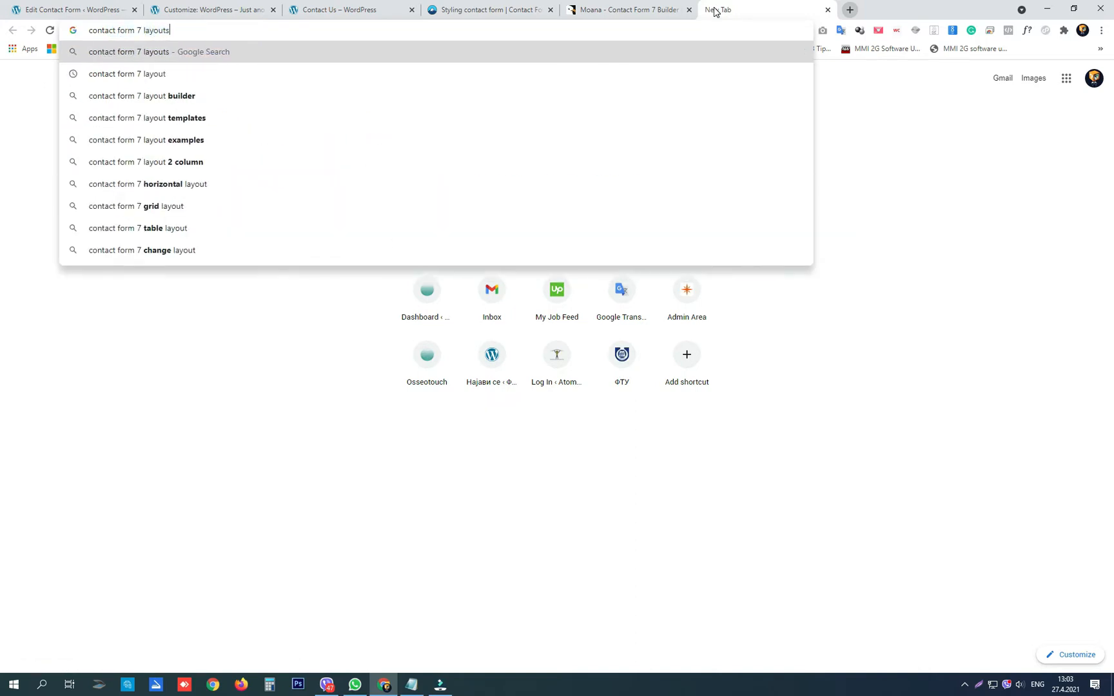
{"action": "key", "text": "Return"}
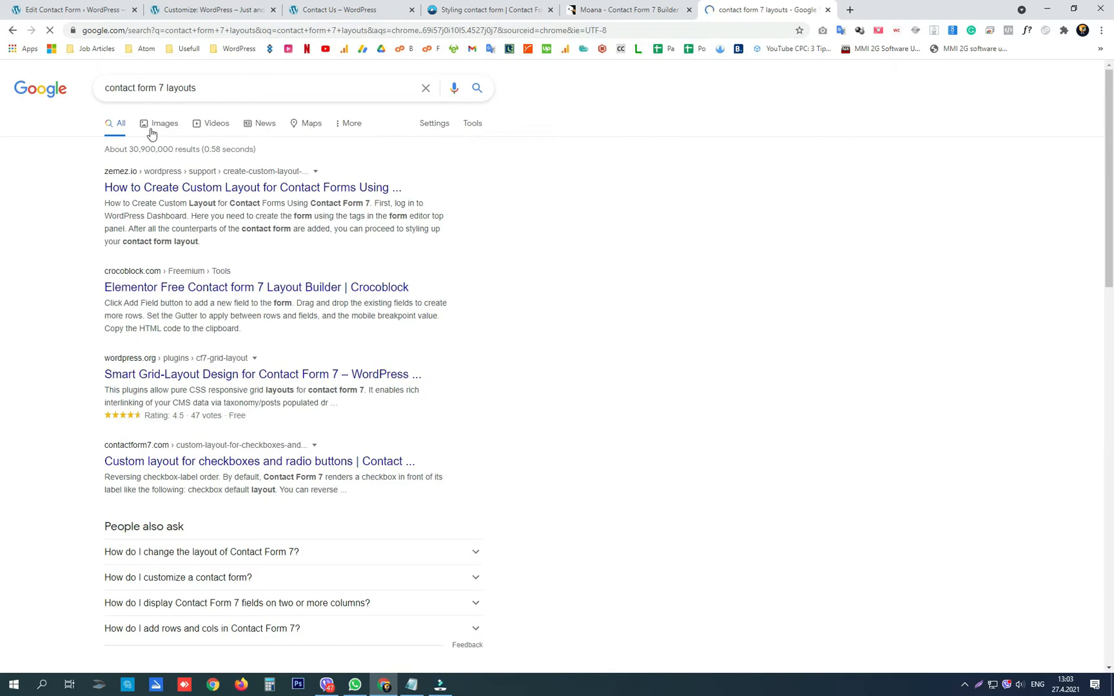
{"action": "left_click", "coordinate": [165, 123]}
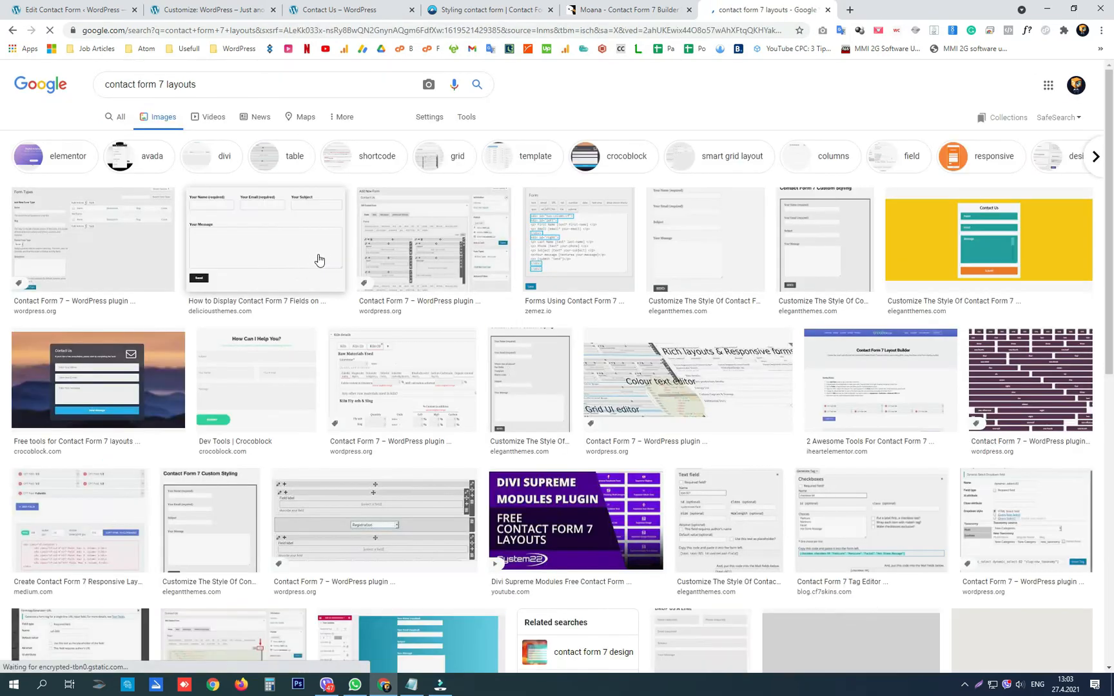
{"action": "mouse_move", "coordinate": [367, 215]}
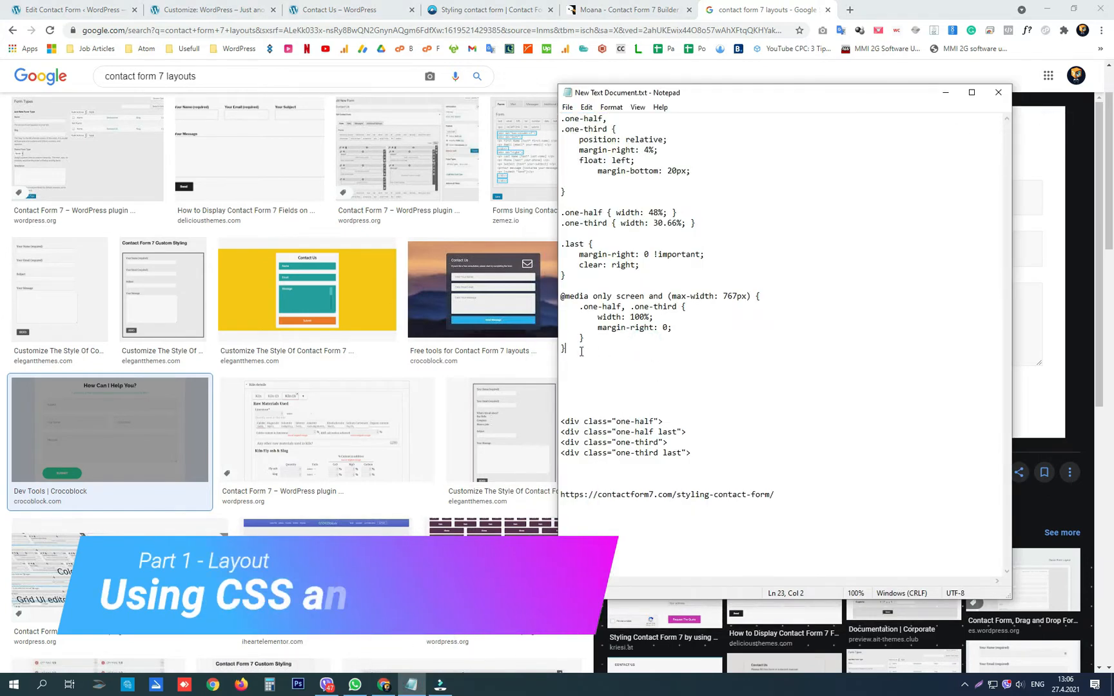
Step: Copy the column CSS from Notepad into Additional CSS and publish it
{"action": "key", "text": "Ctrl+A"}
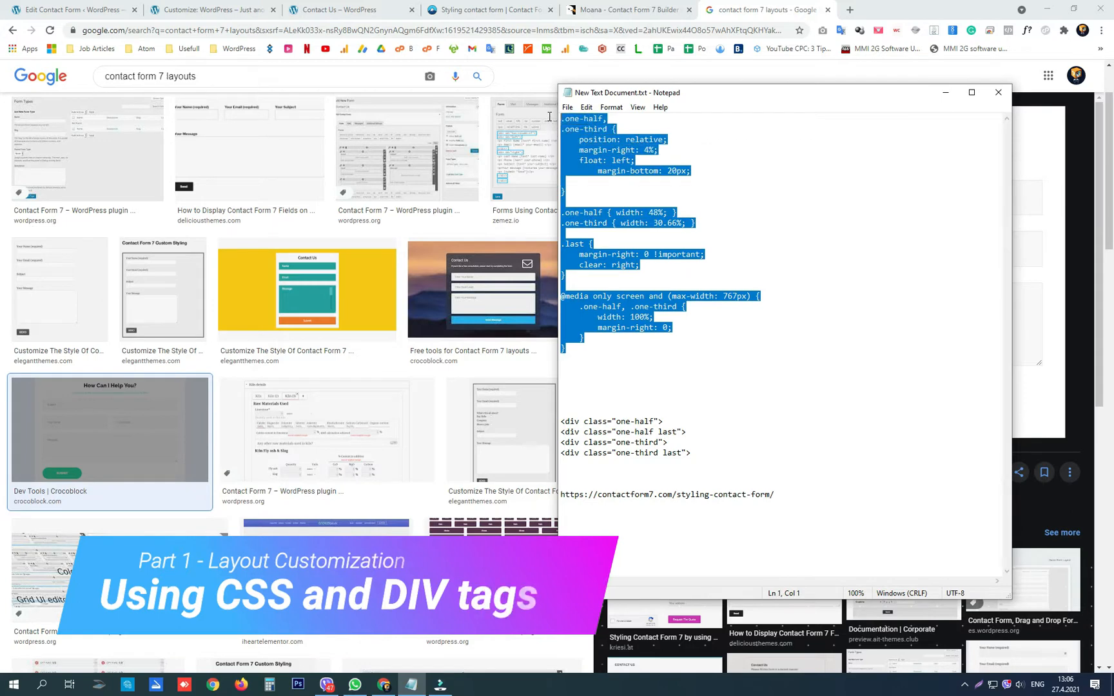
{"action": "right_click", "coordinate": [600, 142]}
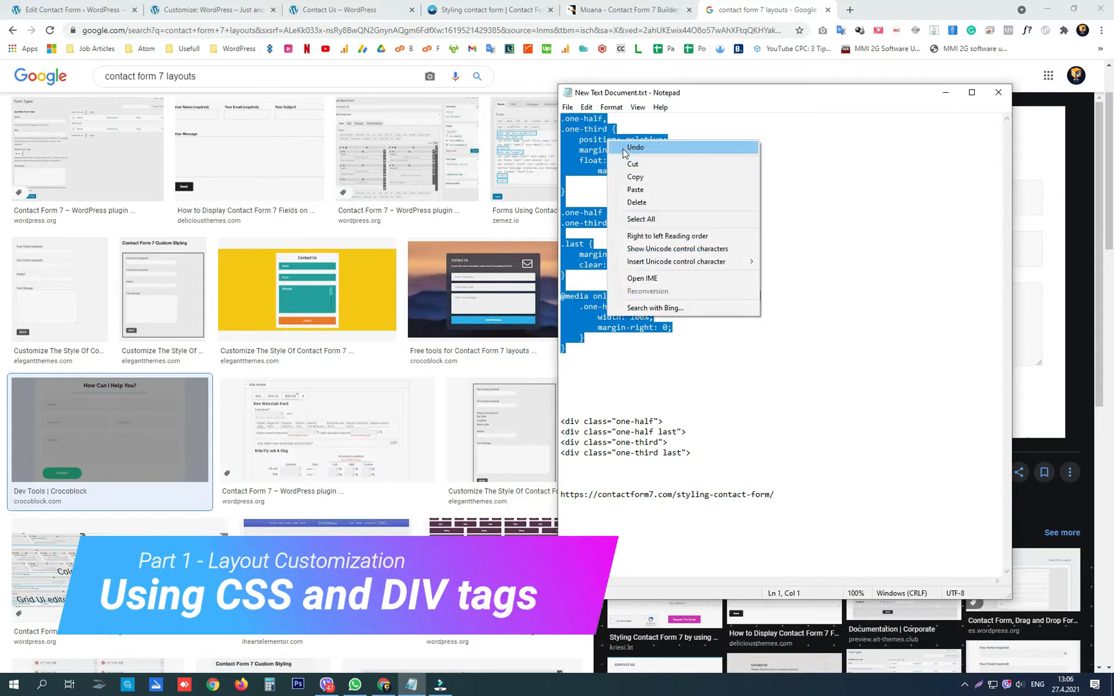
{"action": "mouse_move", "coordinate": [643, 182]}
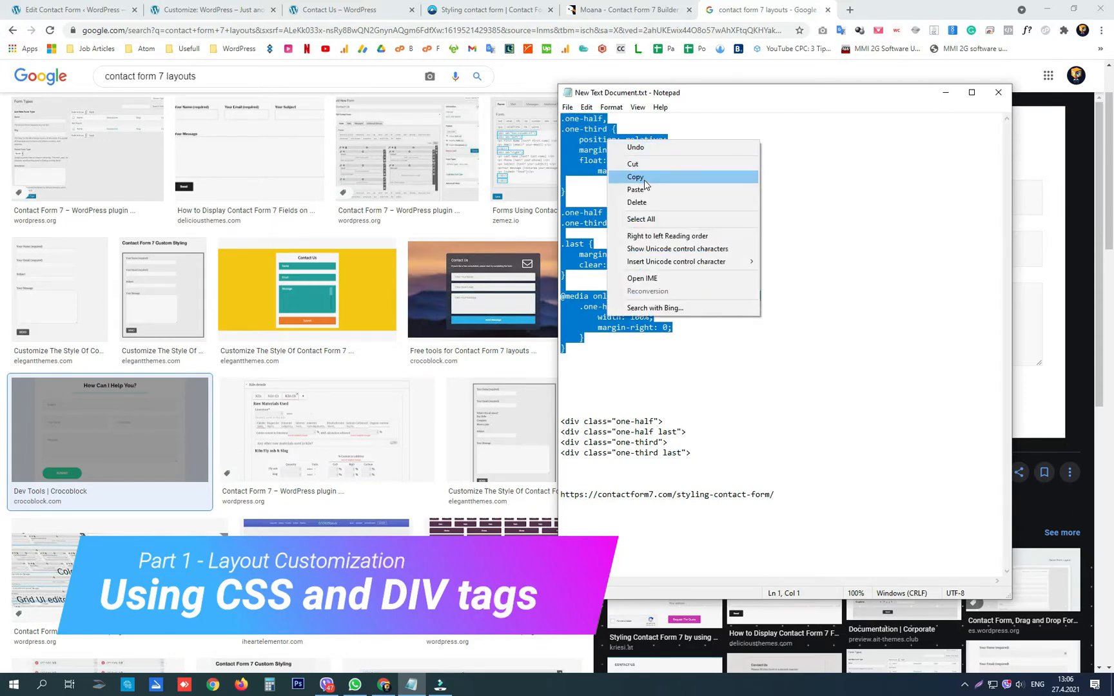
{"action": "left_click", "coordinate": [635, 177]}
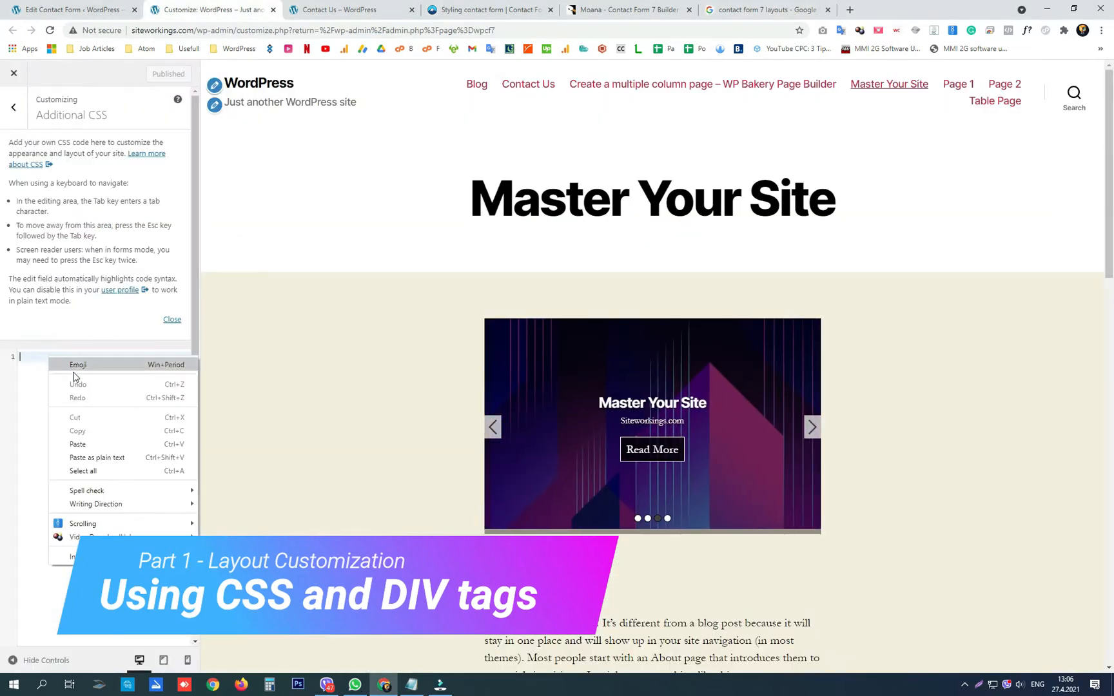
{"action": "left_click", "coordinate": [76, 444]}
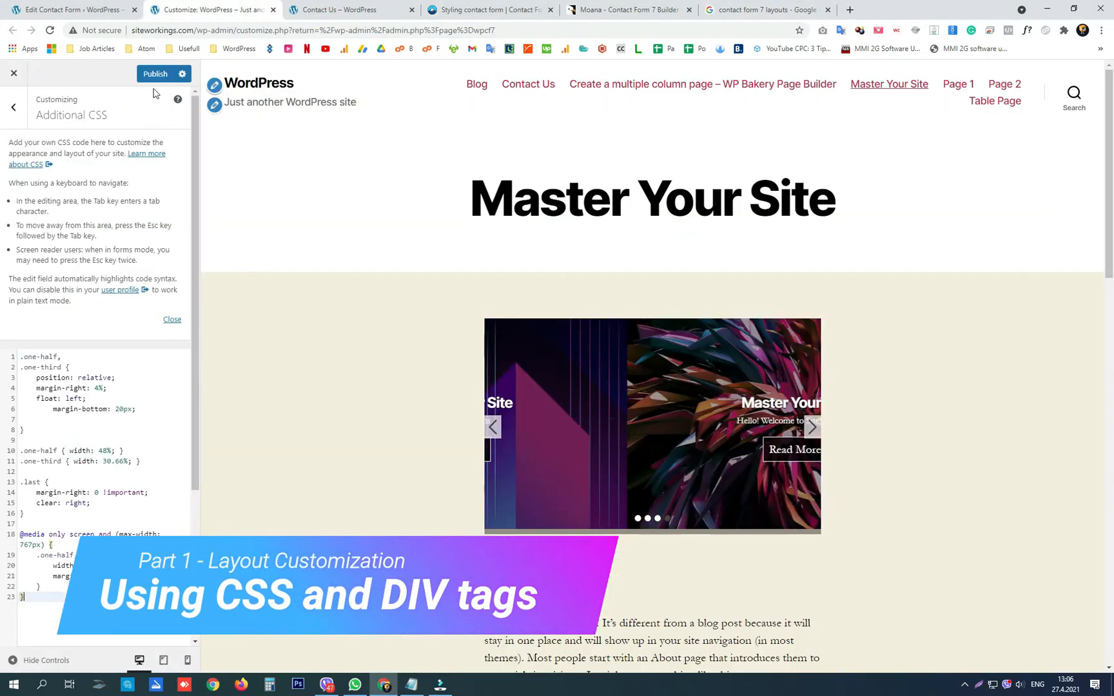
{"action": "left_click", "coordinate": [155, 74]}
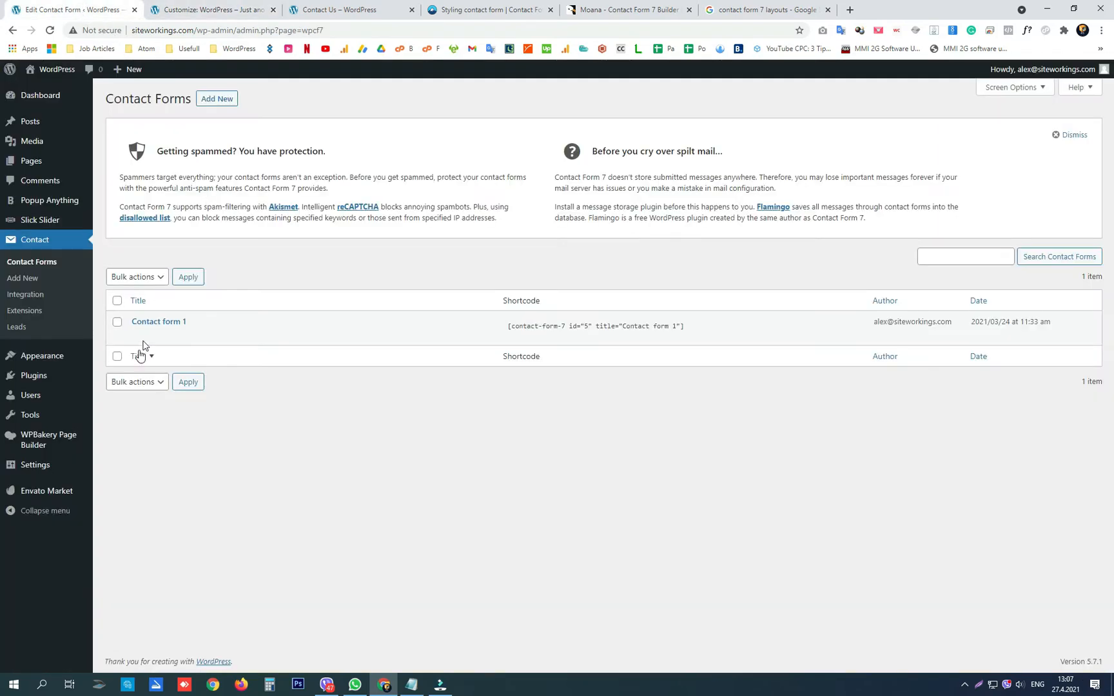
Step: Open Contact form 1 and copy the one-half div tag from the notes
{"action": "left_click", "coordinate": [159, 321]}
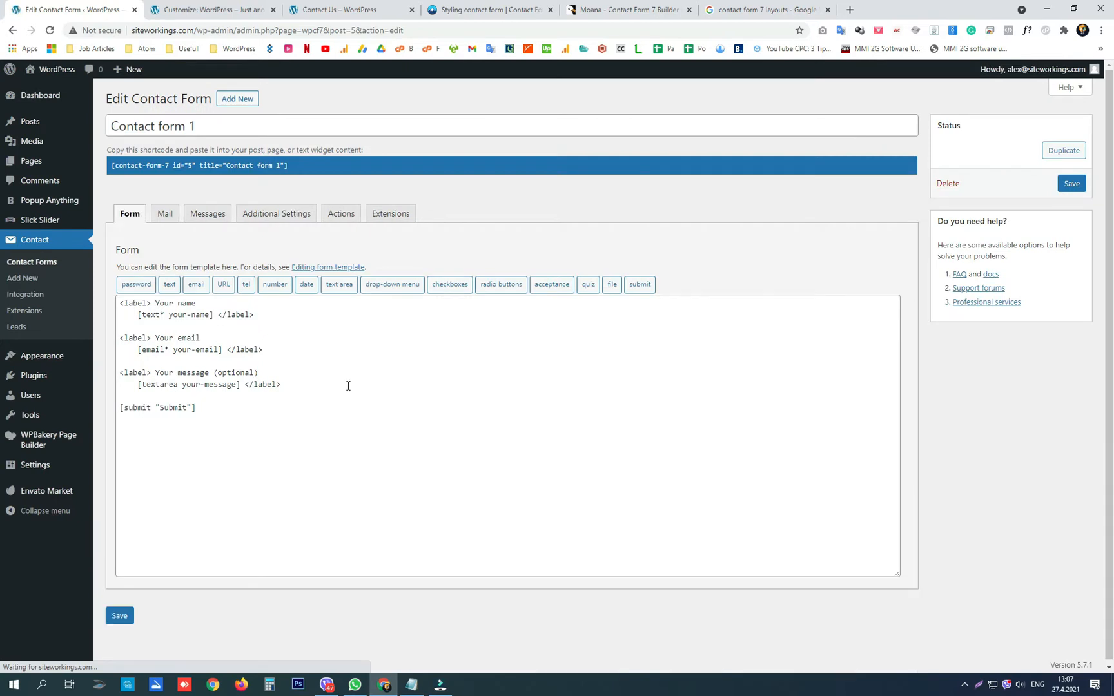
{"action": "left_click", "coordinate": [410, 684]}
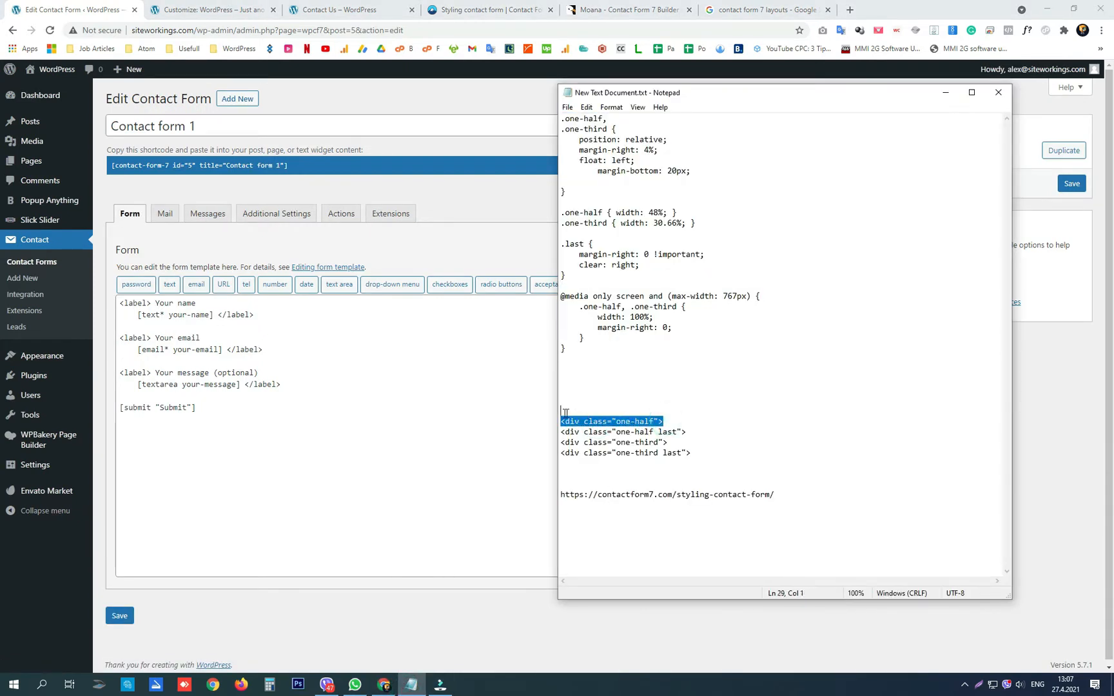
{"action": "left_click", "coordinate": [624, 443]}
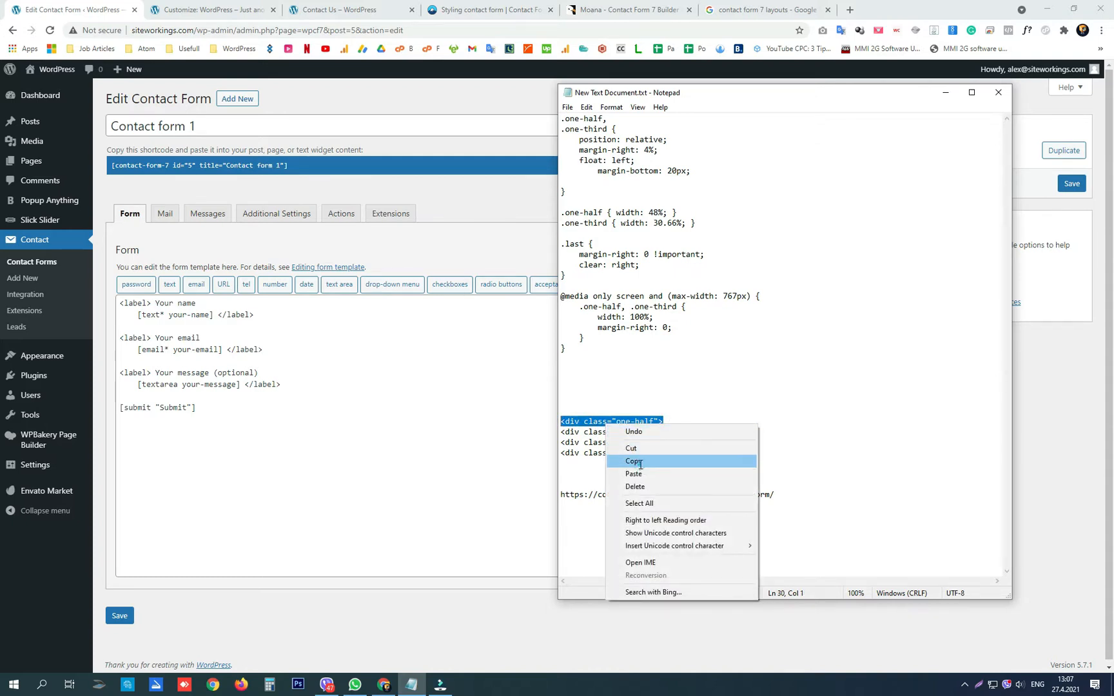
{"action": "left_click", "coordinate": [635, 461]}
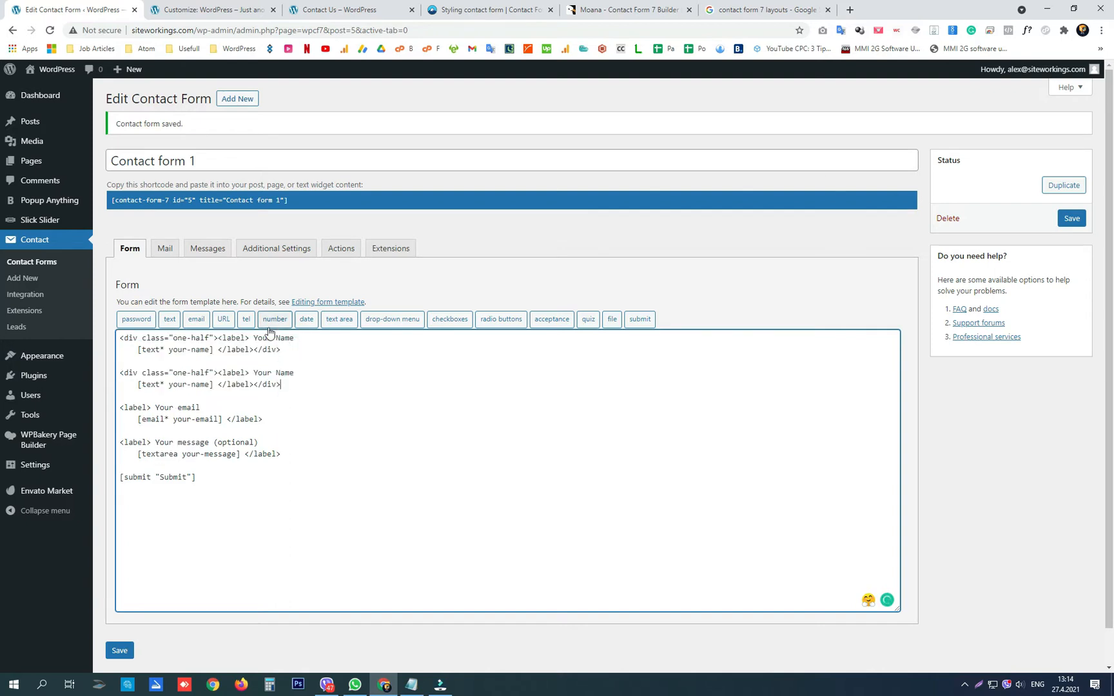
Step: Relabel the name fields First and Last, add the 'last' class, and save
{"action": "double_click", "coordinate": [262, 337]}
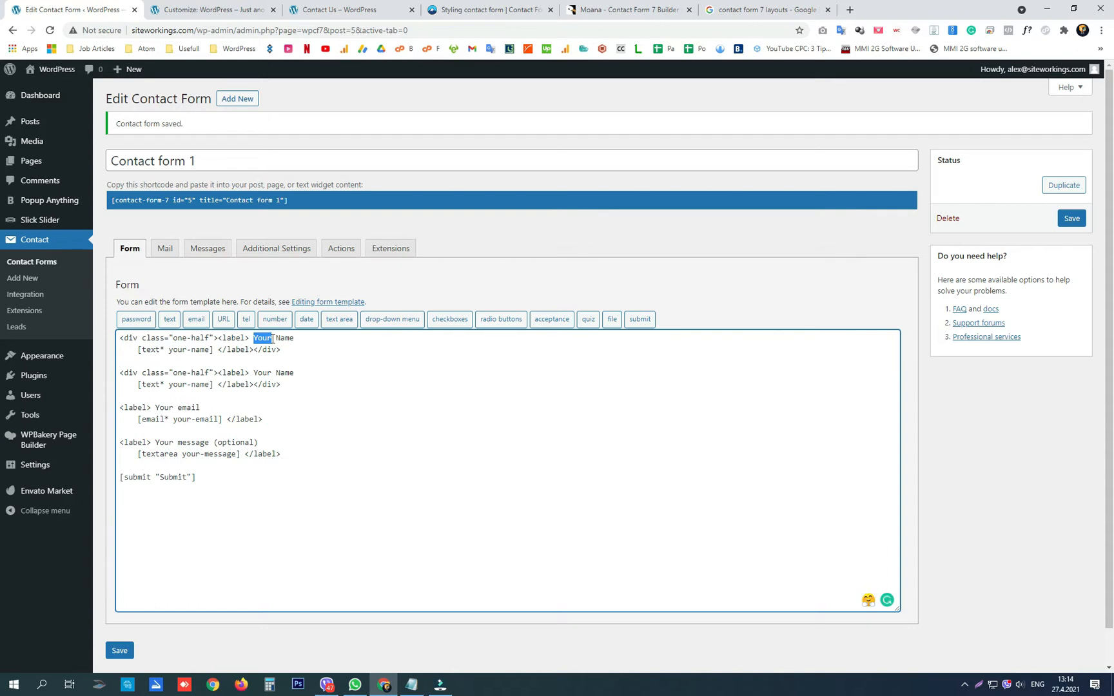
{"action": "type", "text": "First"}
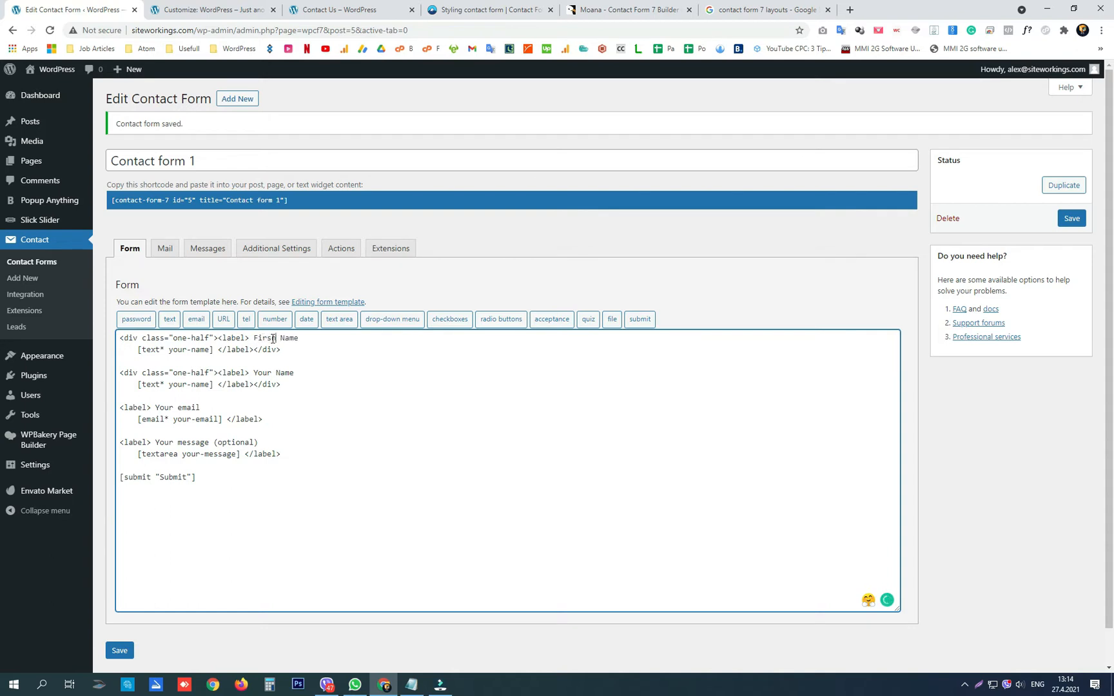
{"action": "double_click", "coordinate": [269, 372]}
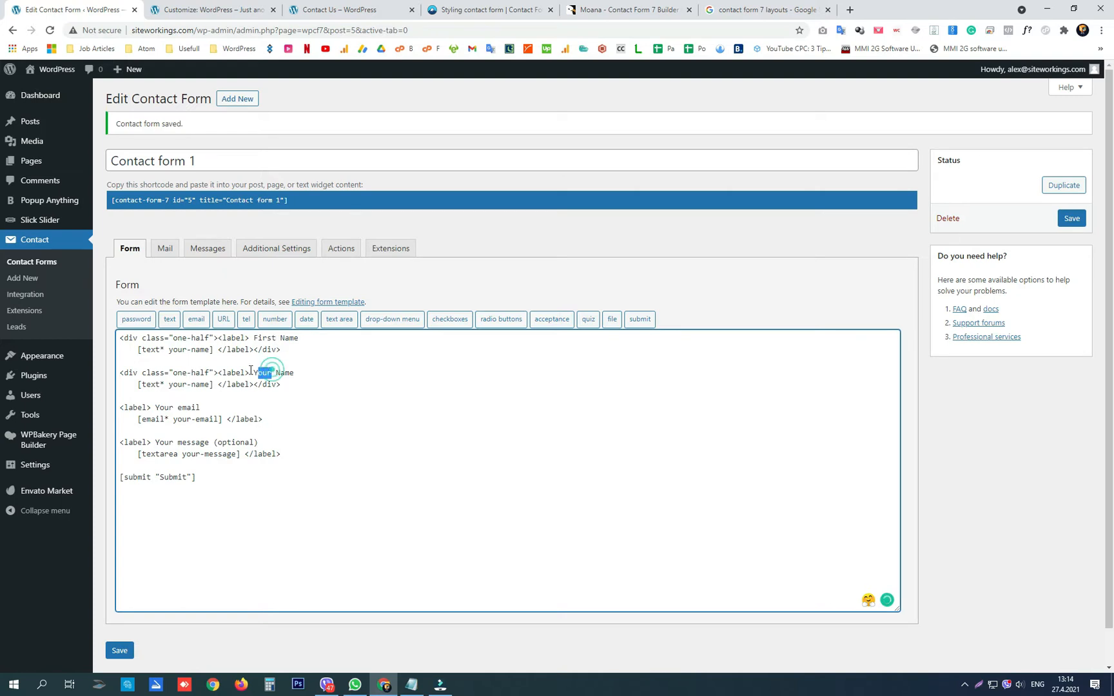
{"action": "type", "text": "Last"}
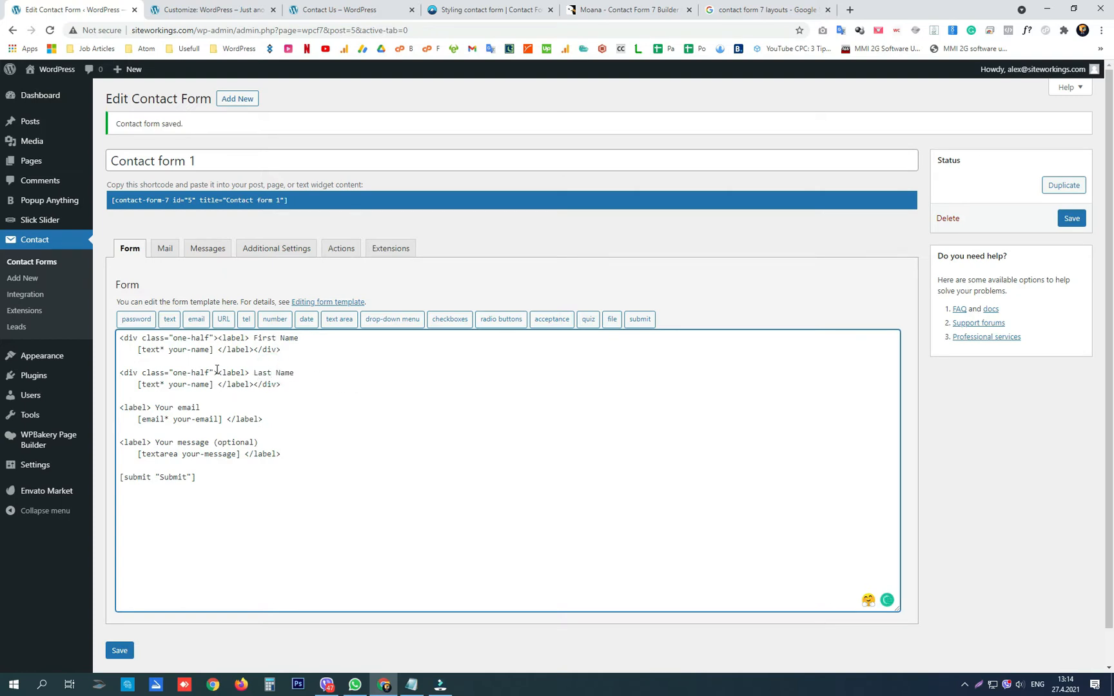
{"action": "left_click", "coordinate": [210, 372]}
{"action": "type", "text": " last"}
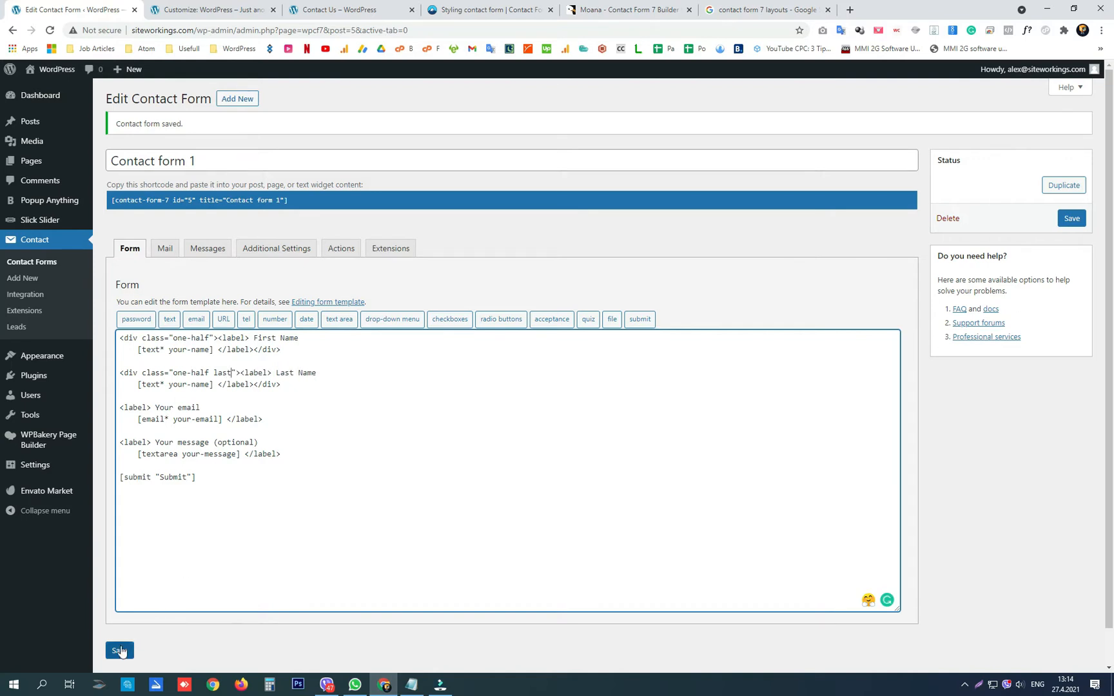
{"action": "left_click", "coordinate": [348, 9]}
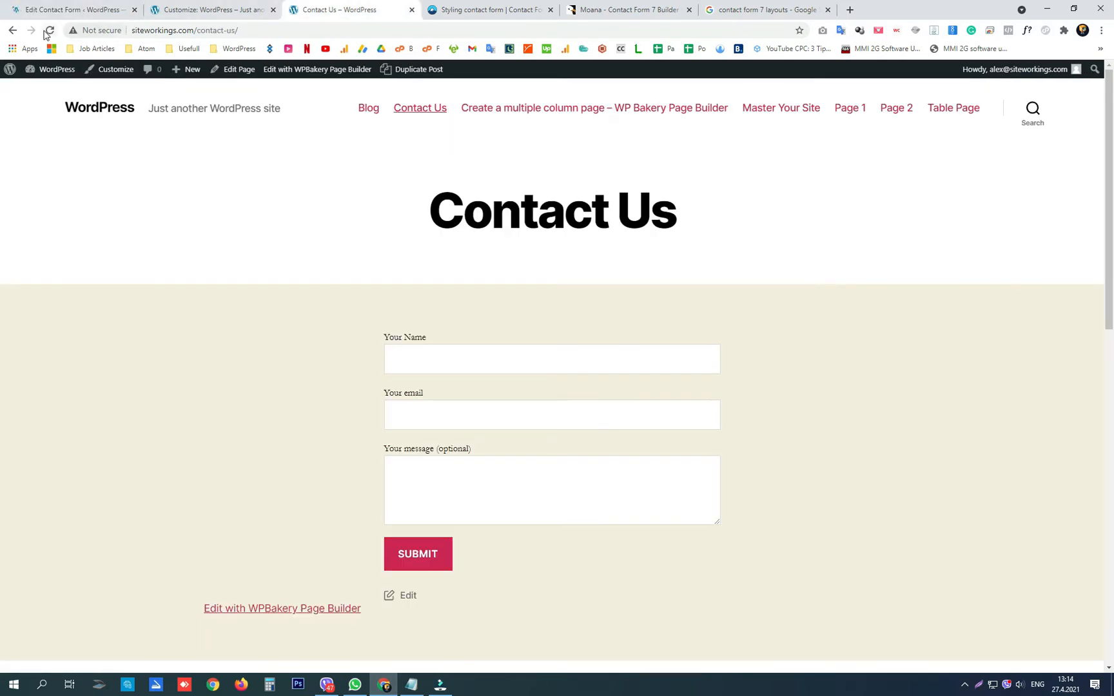
Step: Reload Contact Us, check the side-by-side name fields, then return to Contact form 1
{"action": "left_click", "coordinate": [49, 30]}
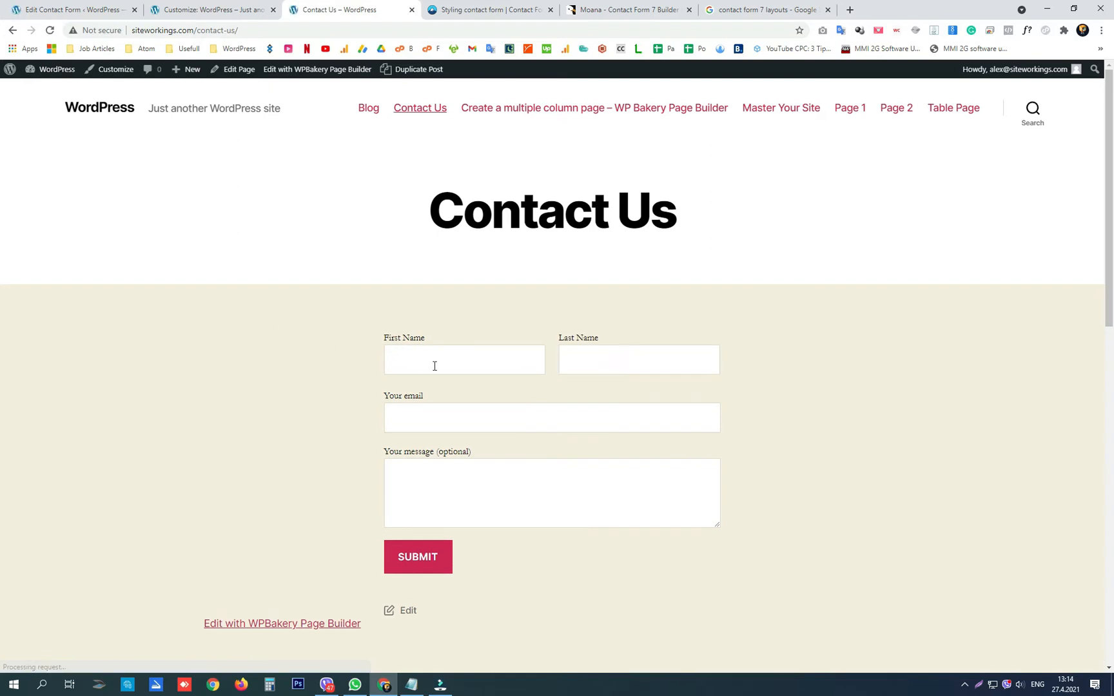
{"action": "left_click", "coordinate": [464, 359]}
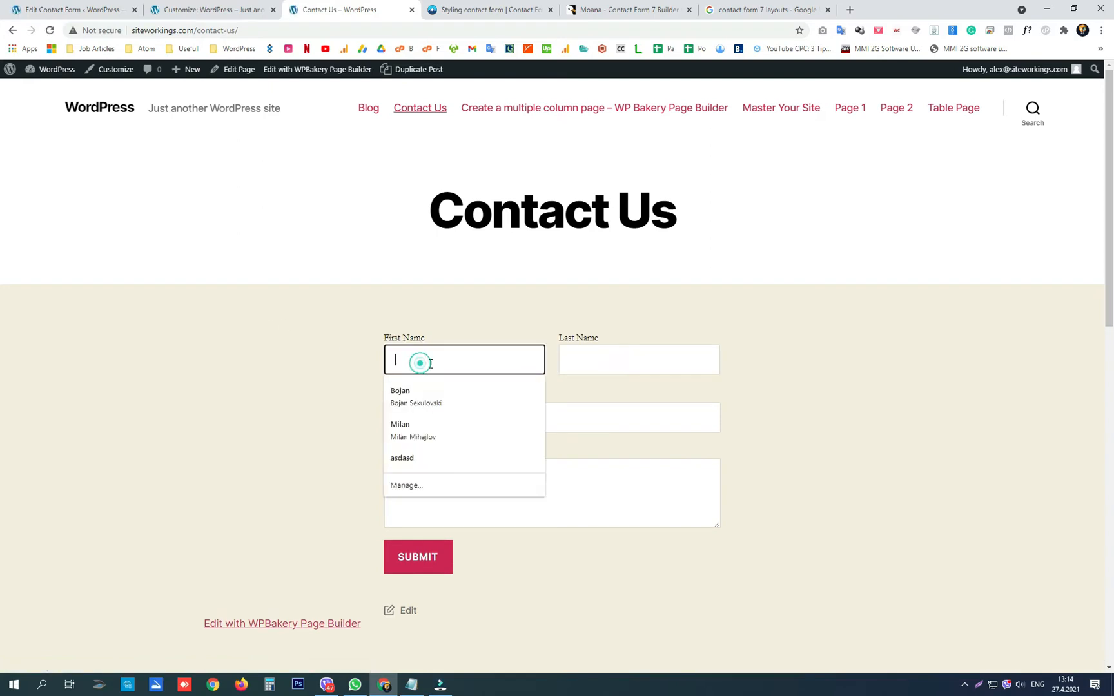
{"action": "left_click", "coordinate": [638, 359]}
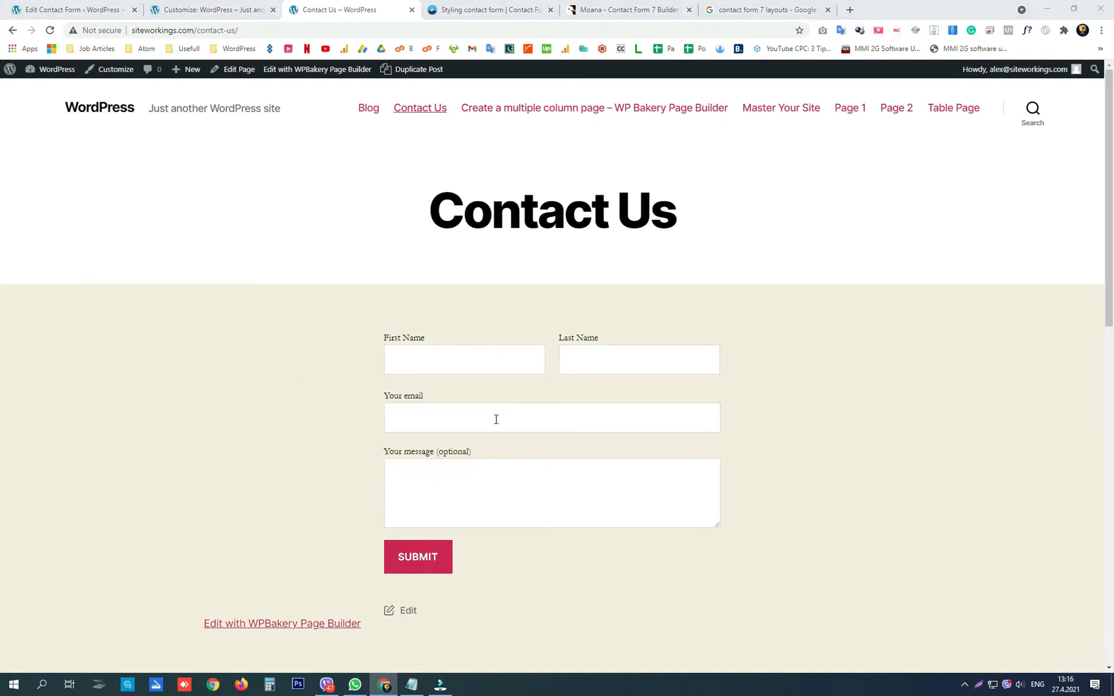
{"action": "left_click", "coordinate": [211, 9]}
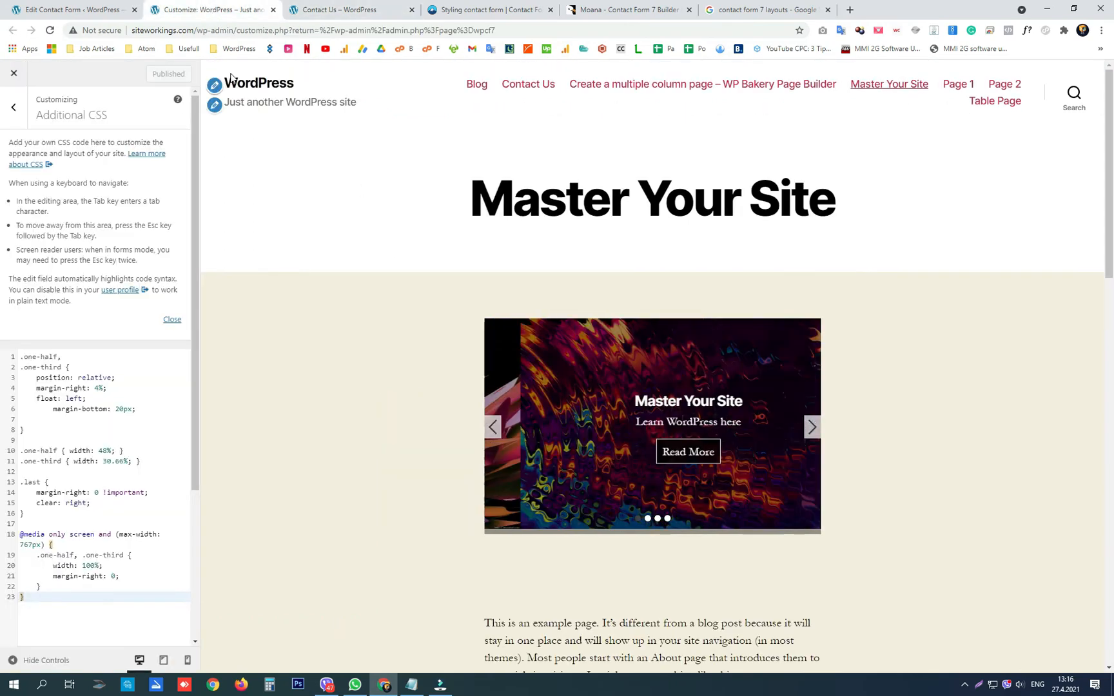
{"action": "left_click", "coordinate": [67, 9]}
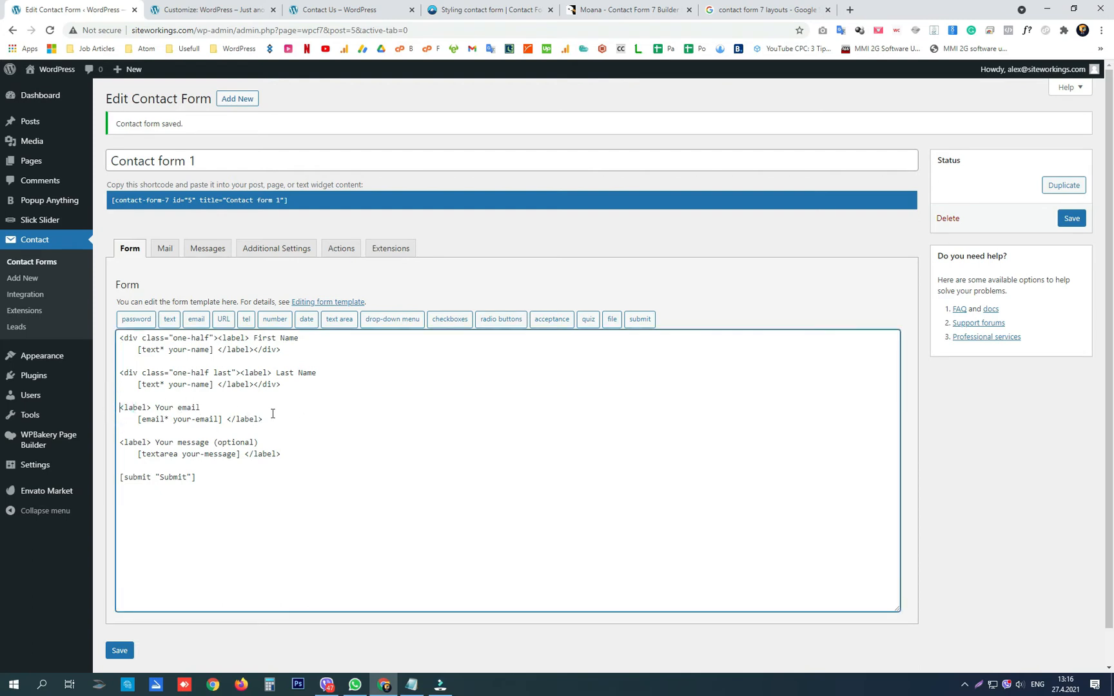
Step: Duplicate the email field twice and relabel the copies Phone NO1 and Phone NO2
{"action": "left_click", "coordinate": [268, 420]}
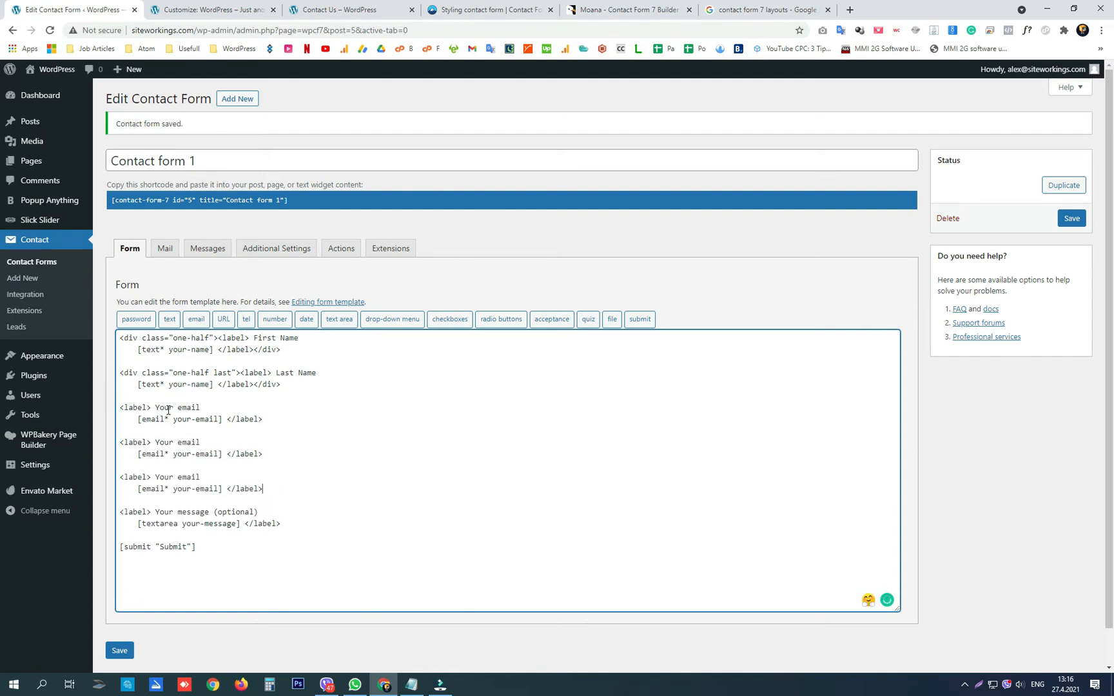
{"action": "double_click", "coordinate": [176, 407]}
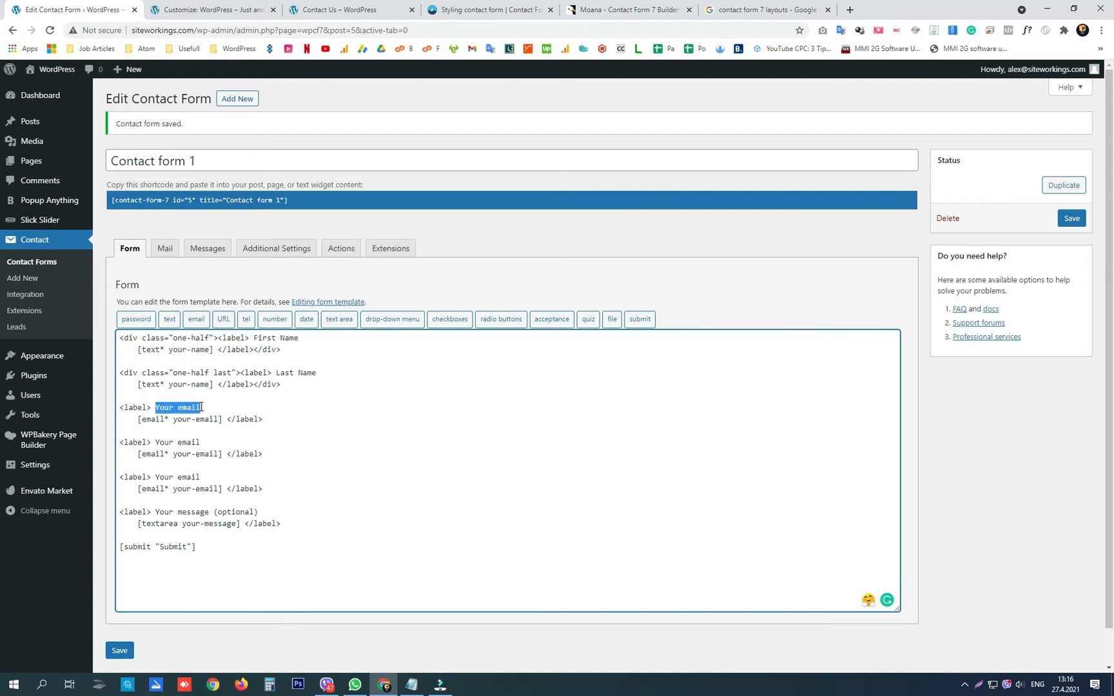
{"action": "type", "text": "Phone"}
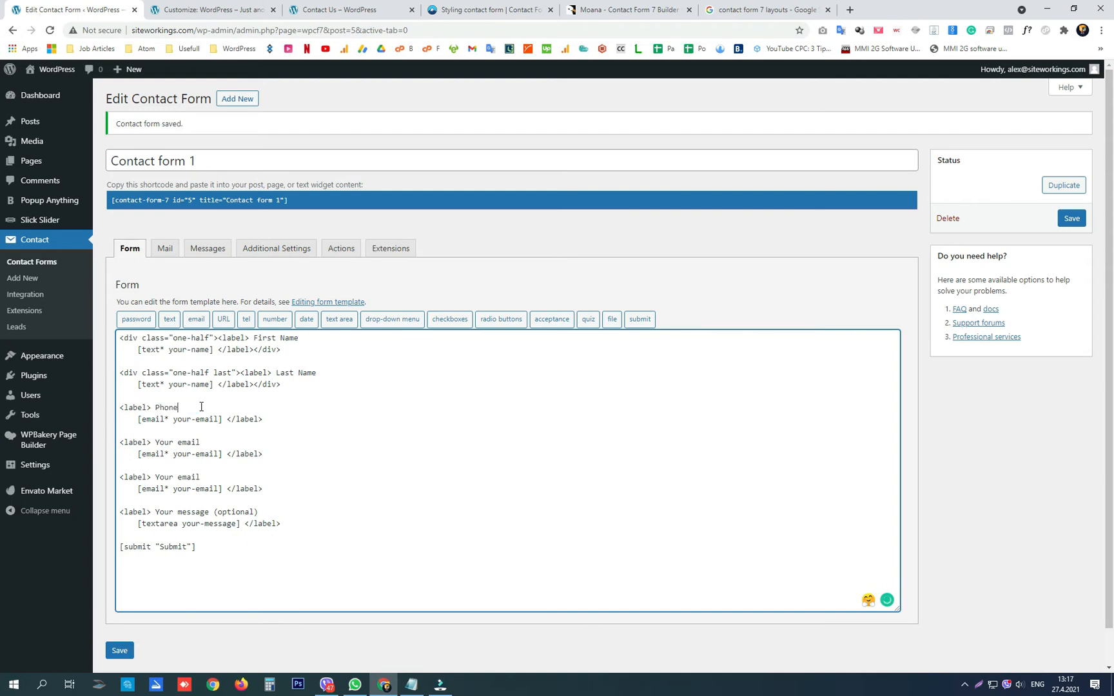
{"action": "type", "text": "NO1"}
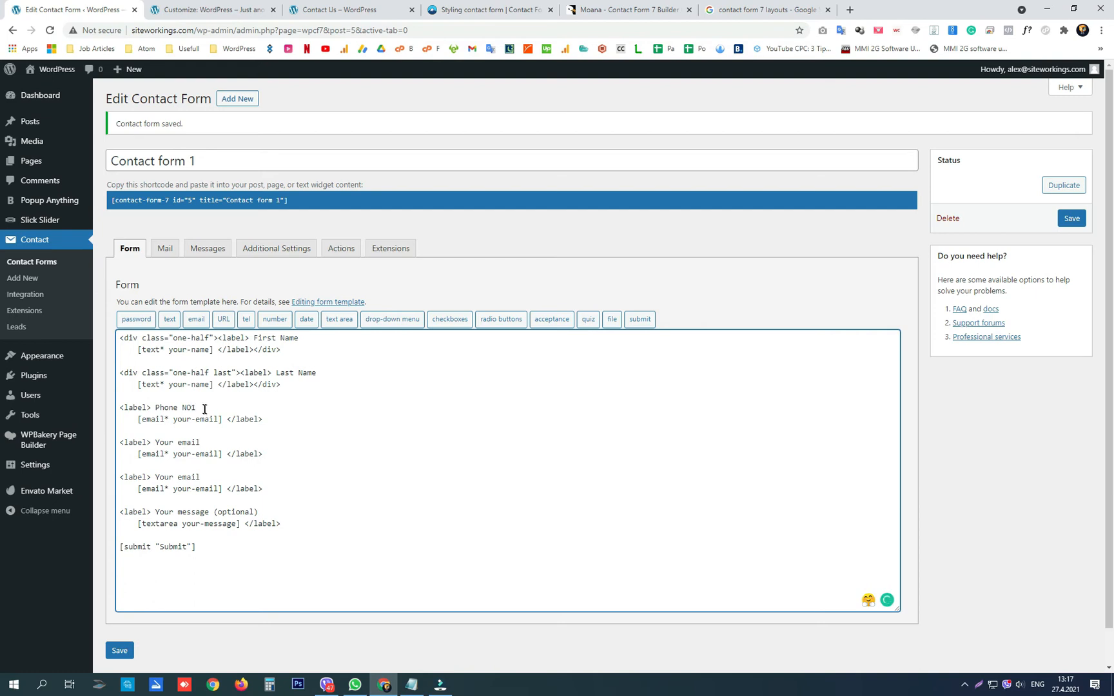
{"action": "double_click", "coordinate": [174, 407]}
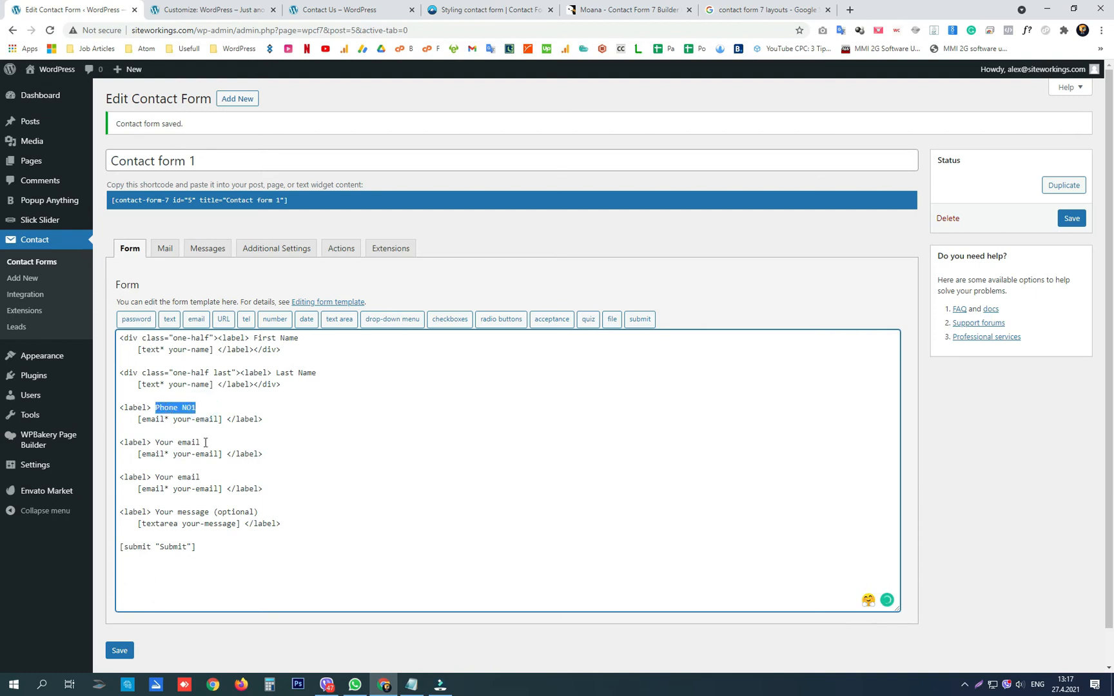
{"action": "type", "text": "Phone NO1"}
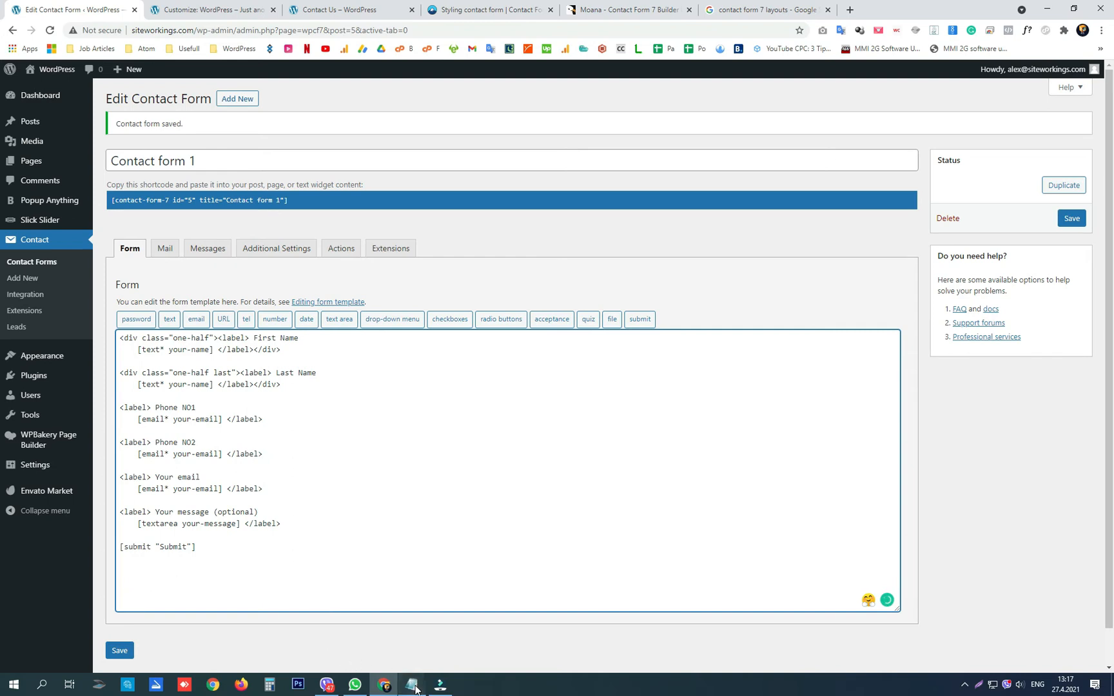
{"action": "left_click", "coordinate": [410, 685]}
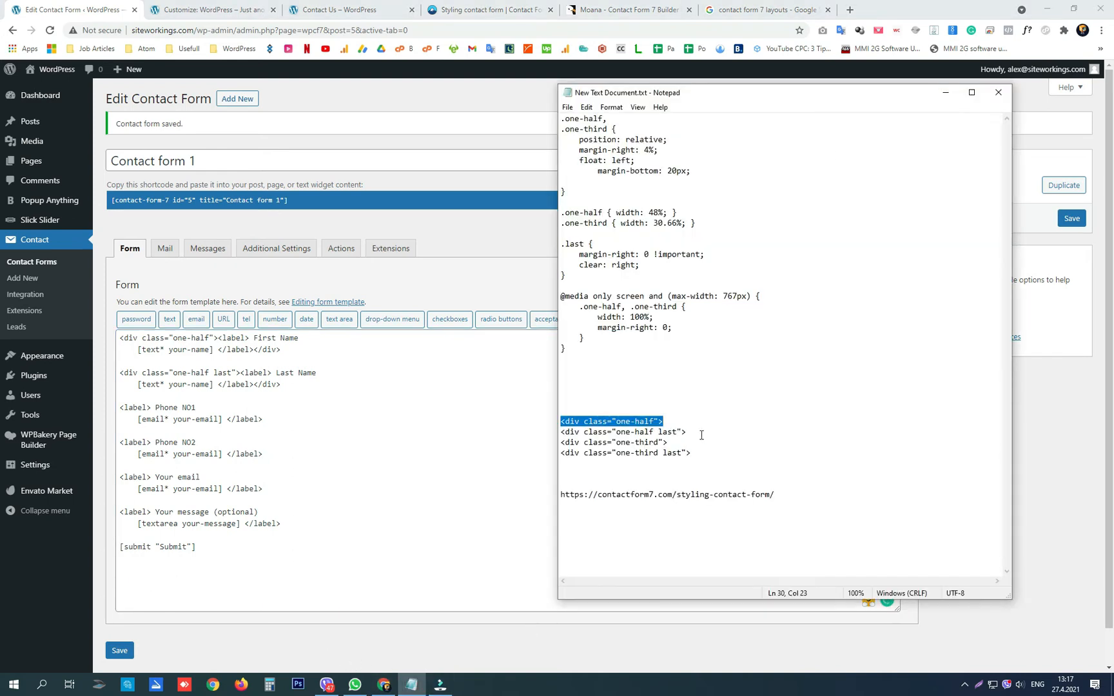
{"action": "mouse_move", "coordinate": [692, 433]}
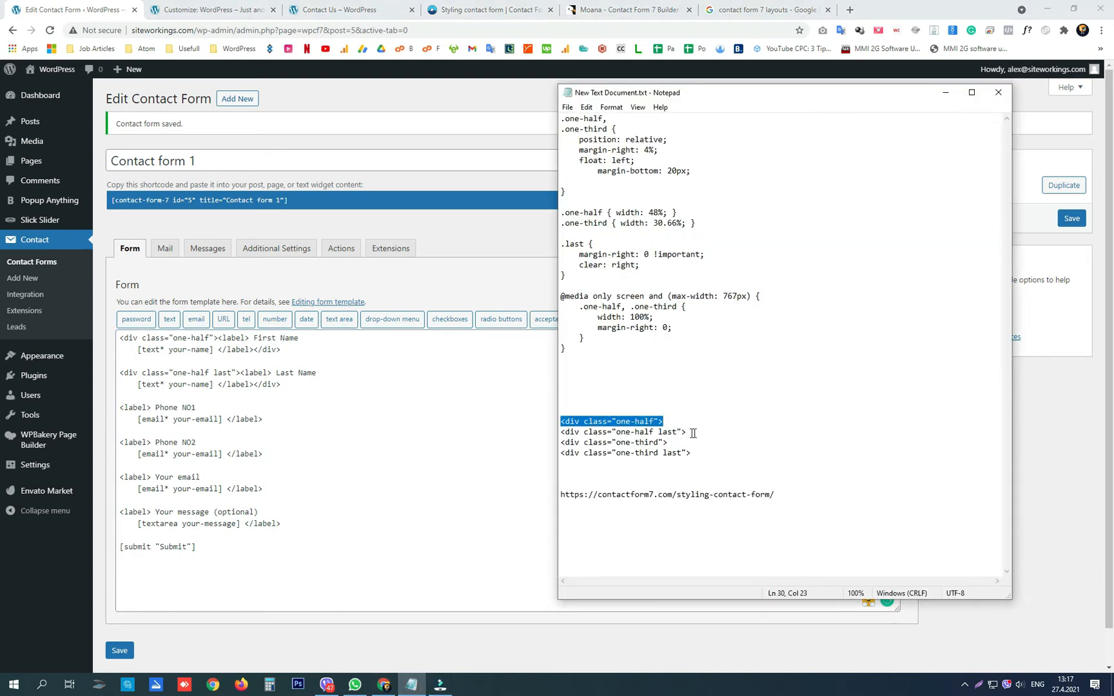
{"action": "mouse_move", "coordinate": [641, 422]}
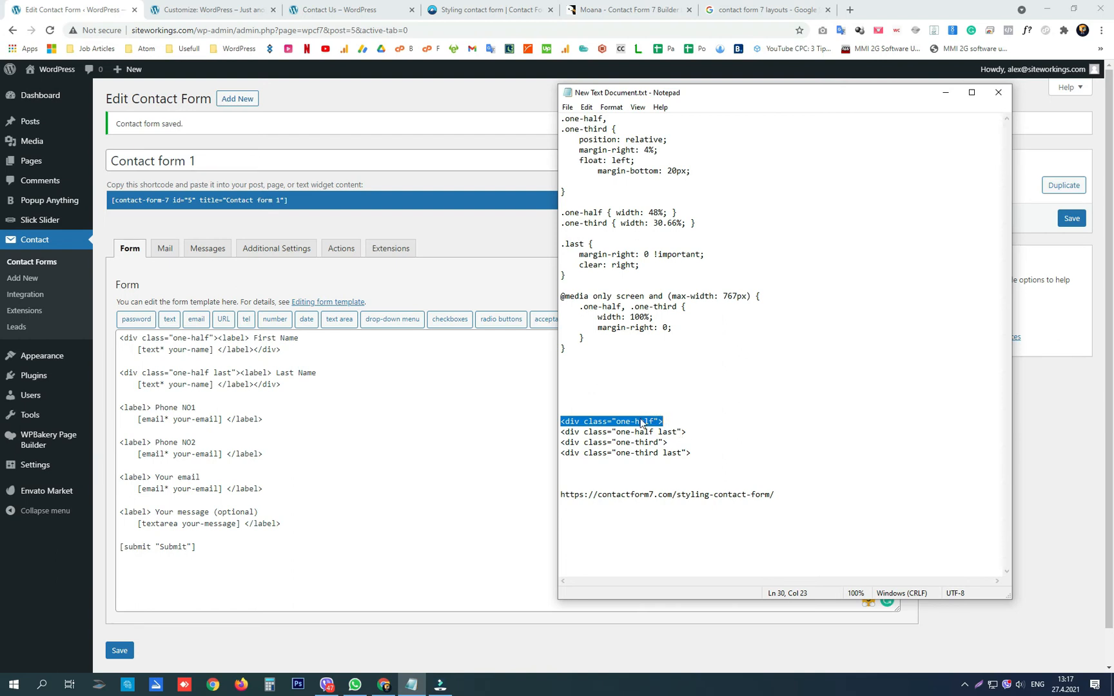
Step: Wrap Phone NO1, Phone NO2 and email in one-third divs, 'last' on email, and save
{"action": "left_click", "coordinate": [668, 441]}
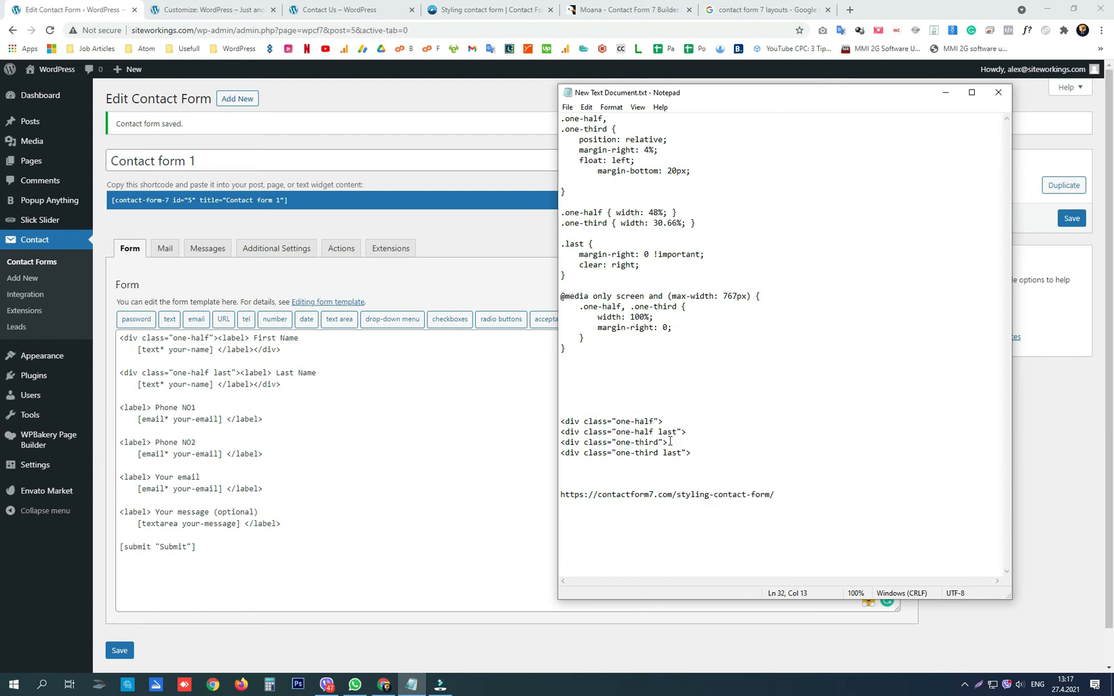
{"action": "right_click", "coordinate": [614, 441]}
{"action": "type", "text": "</div>"}
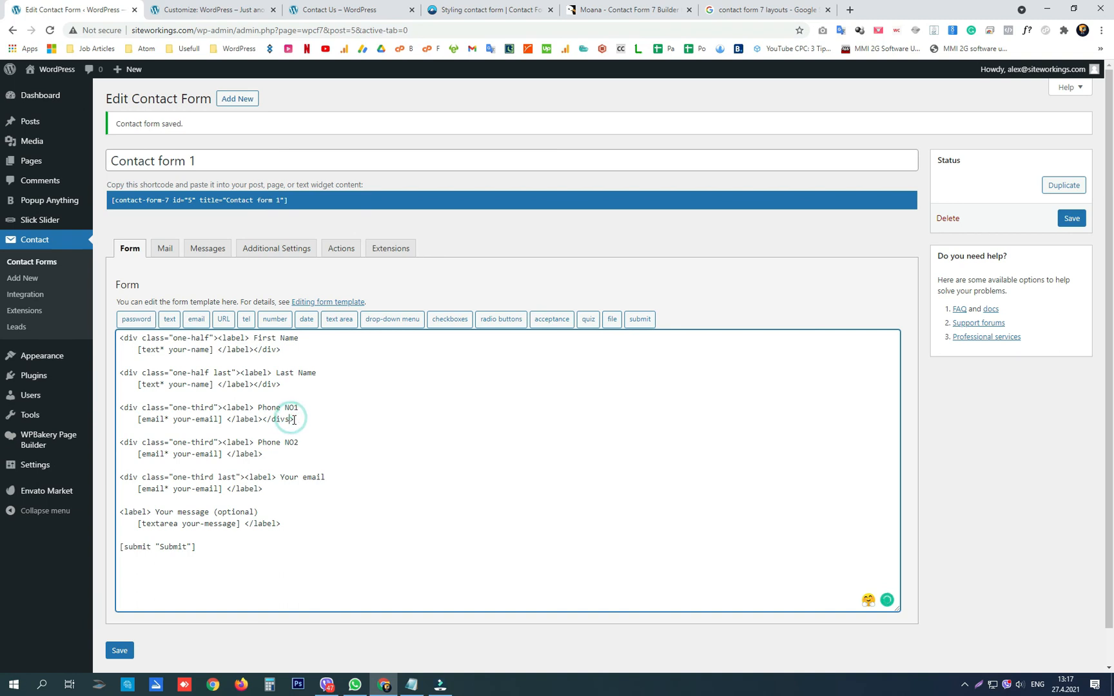
{"action": "double_click", "coordinate": [278, 419]}
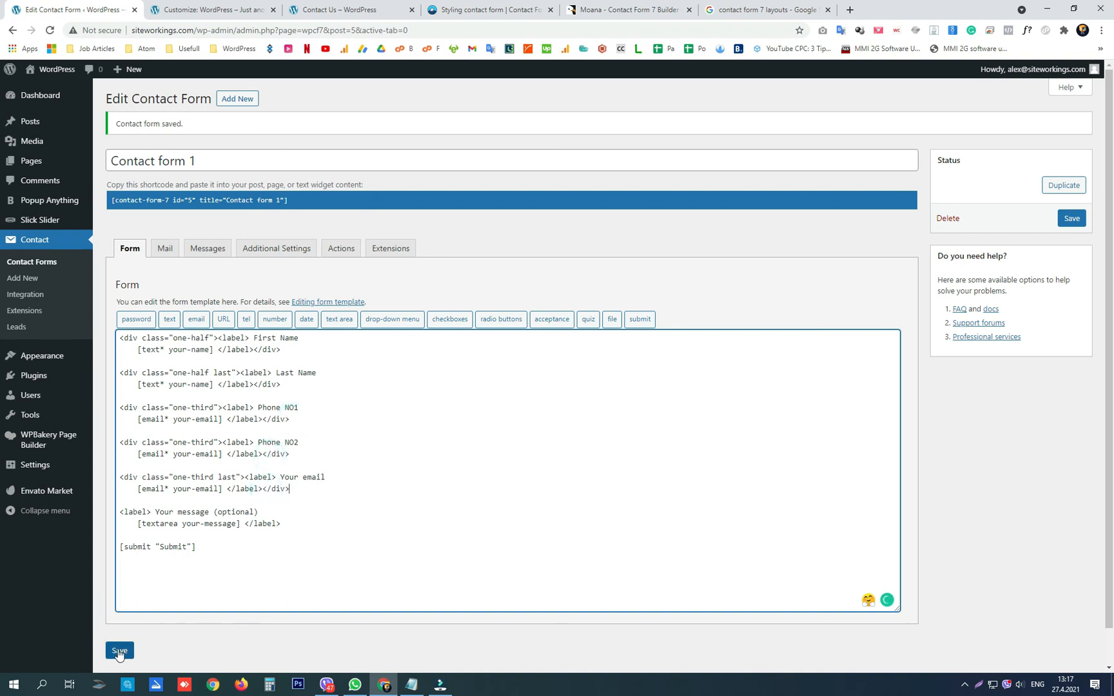
{"action": "left_click", "coordinate": [348, 9]}
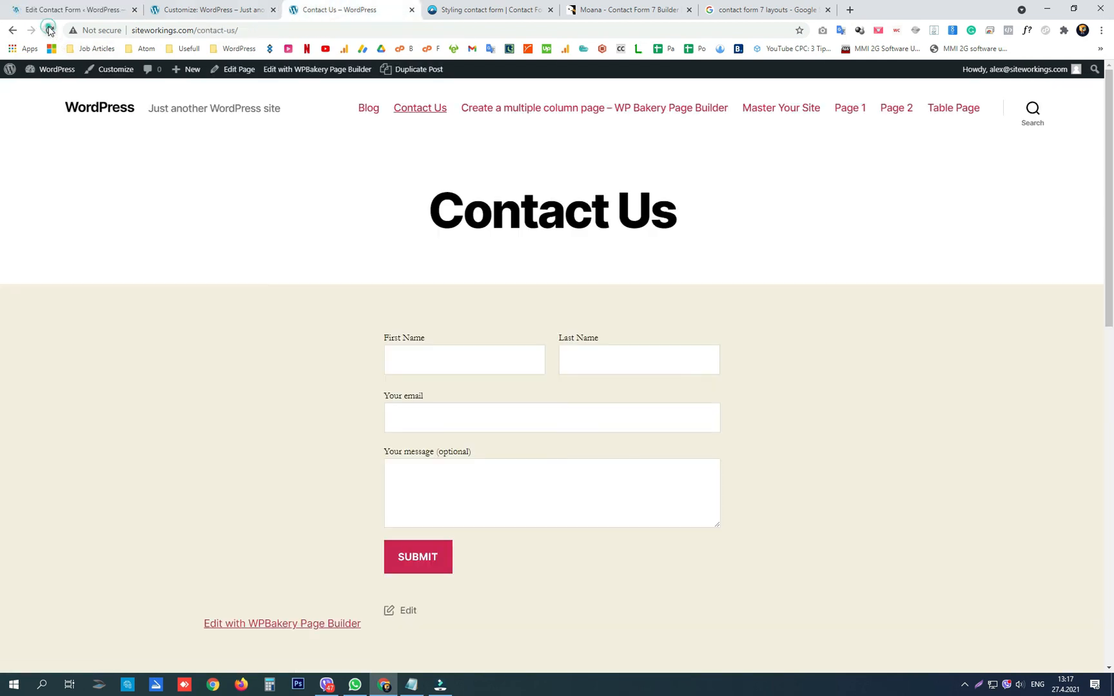
Step: Reload Contact Us and click into the Phone NO2 and Your email columns
{"action": "left_click", "coordinate": [49, 29]}
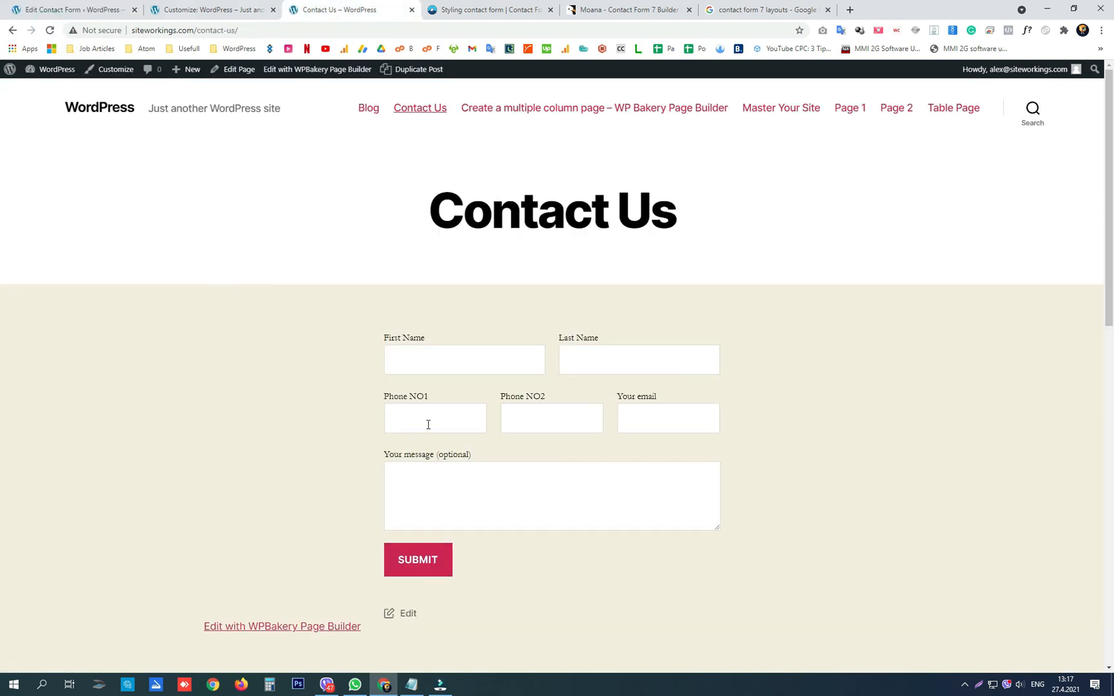
{"action": "left_click", "coordinate": [551, 417]}
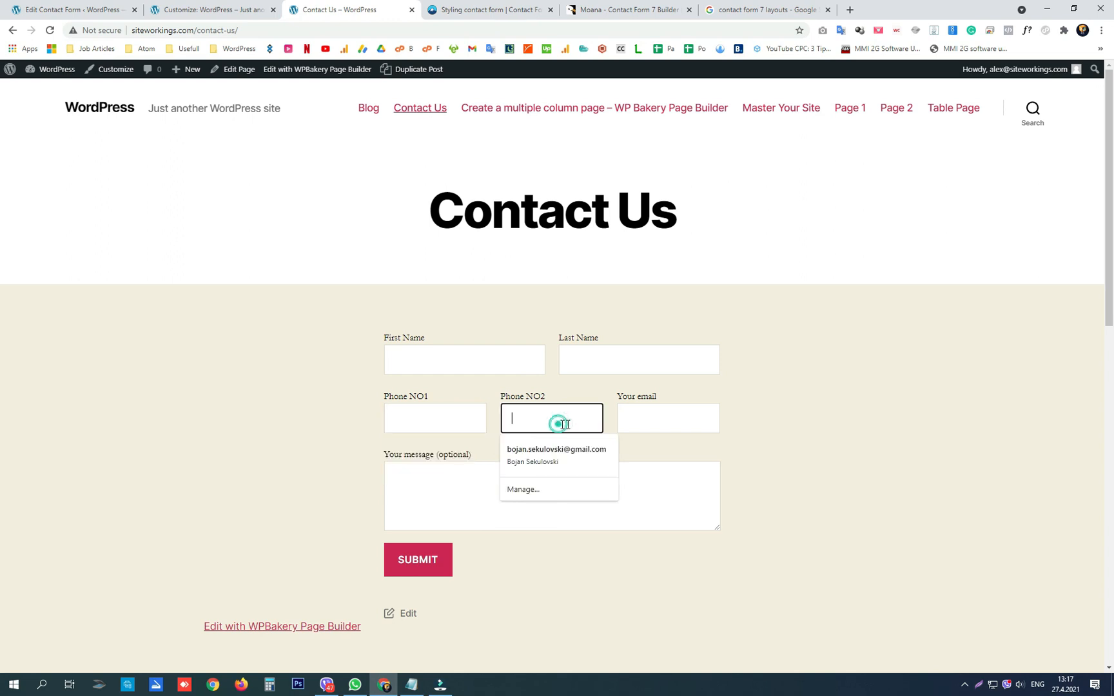
{"action": "left_click", "coordinate": [667, 418]}
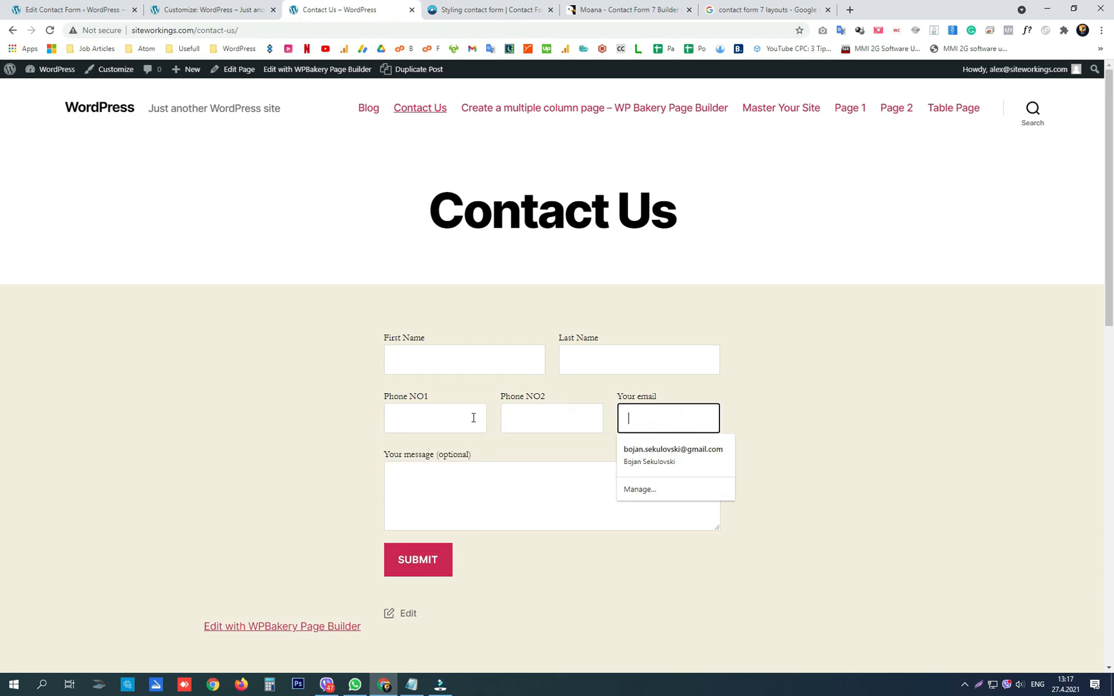